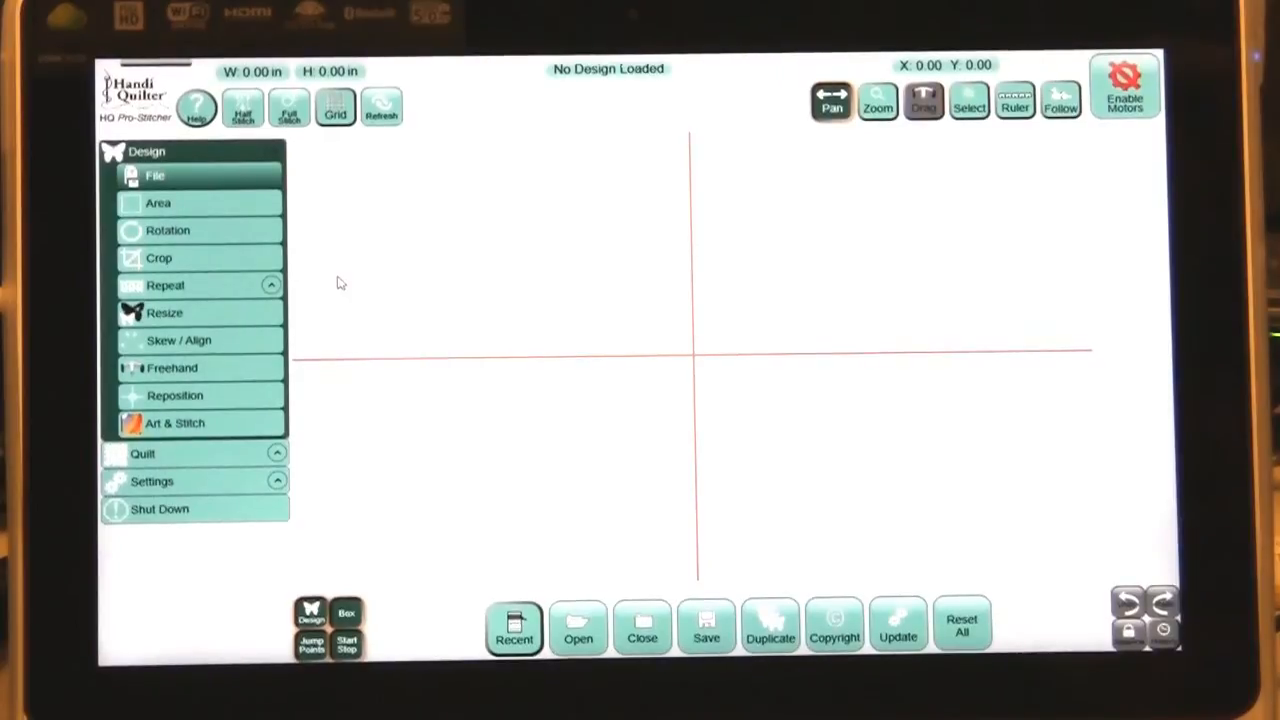
mouse_move(284, 258)
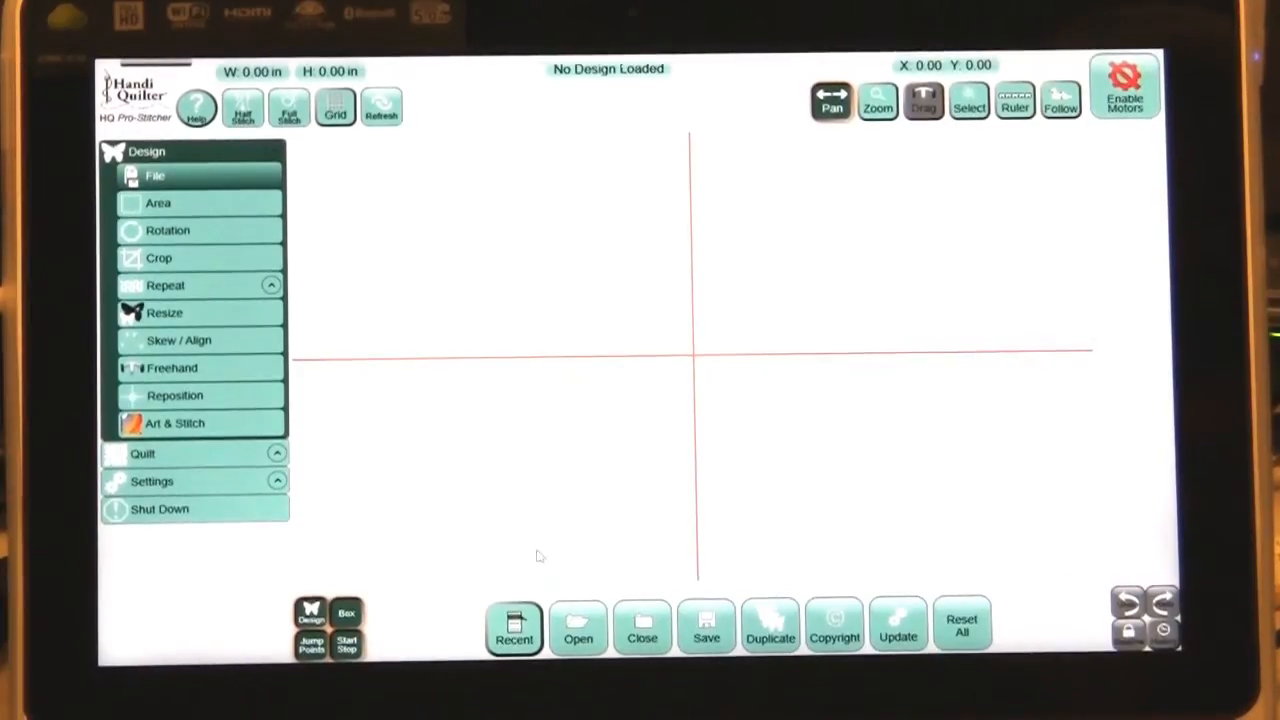
- Load the Clamshell with Arc design, 4 by 2 inches, onto the workspace
left_click(578, 624)
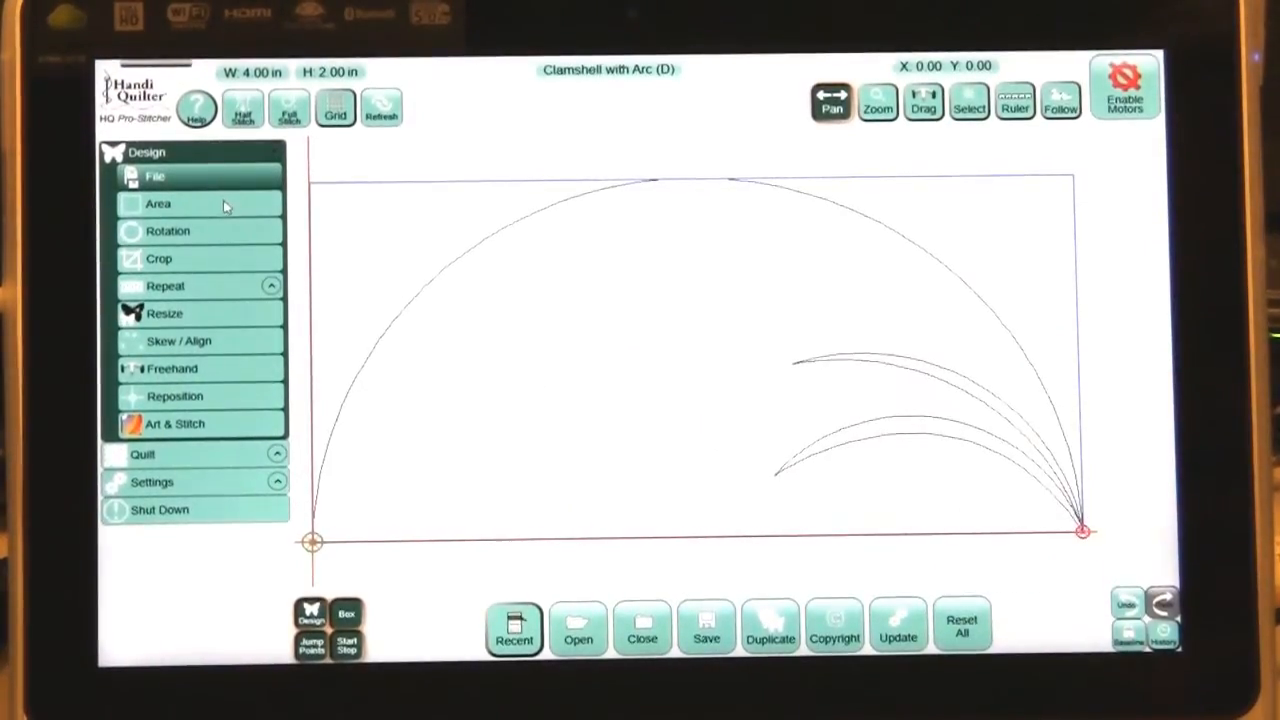
- Define the quilt area by size with a width of 21 inches
left_click(158, 204)
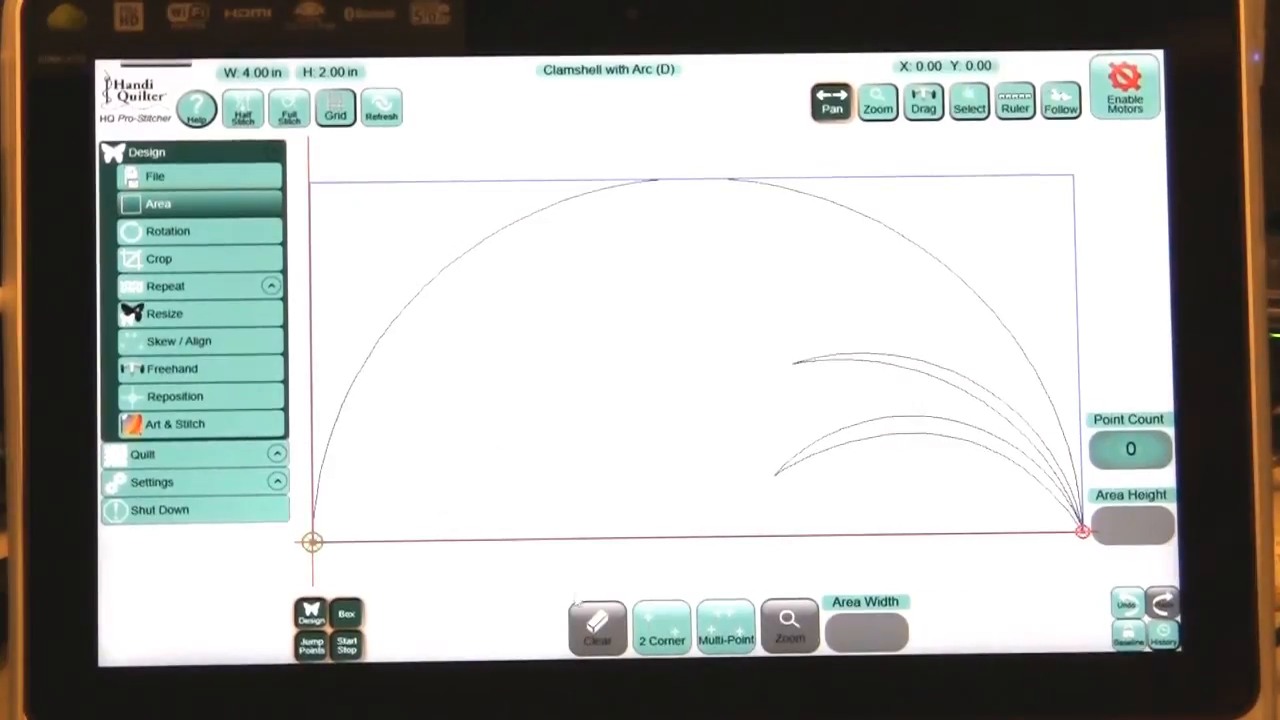
left_click(660, 628)
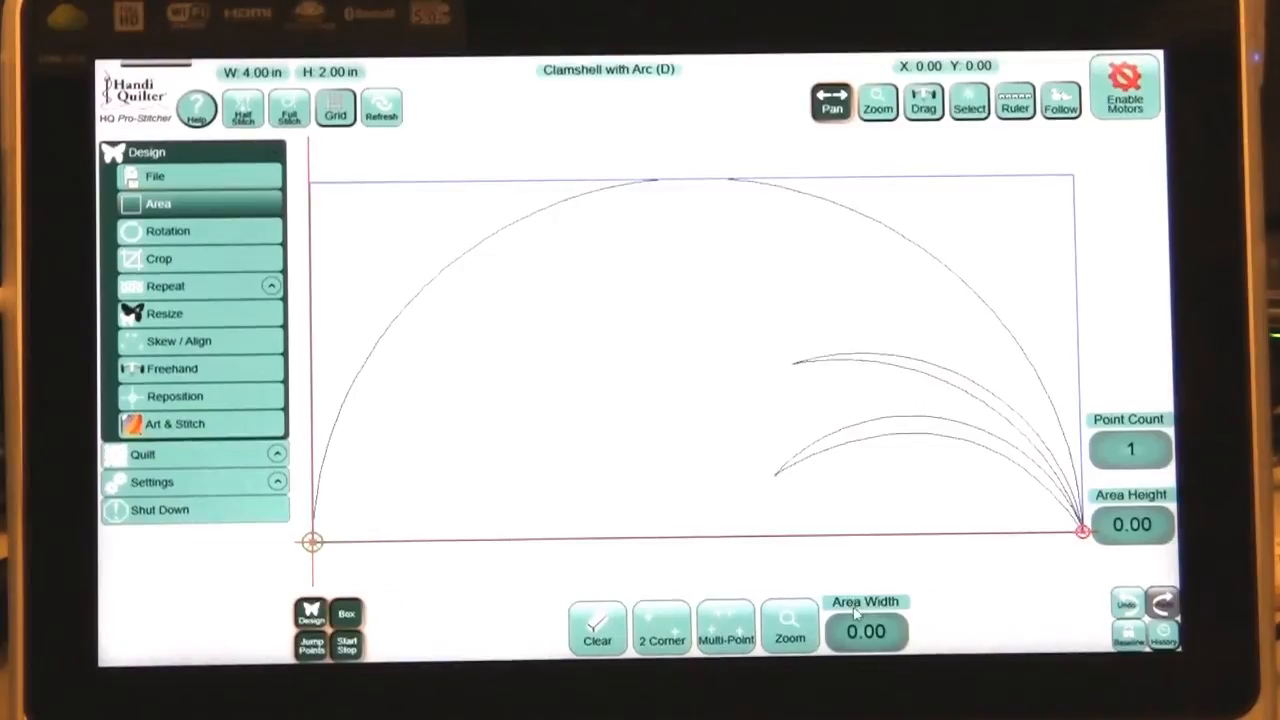
left_click(864, 632)
type("21")
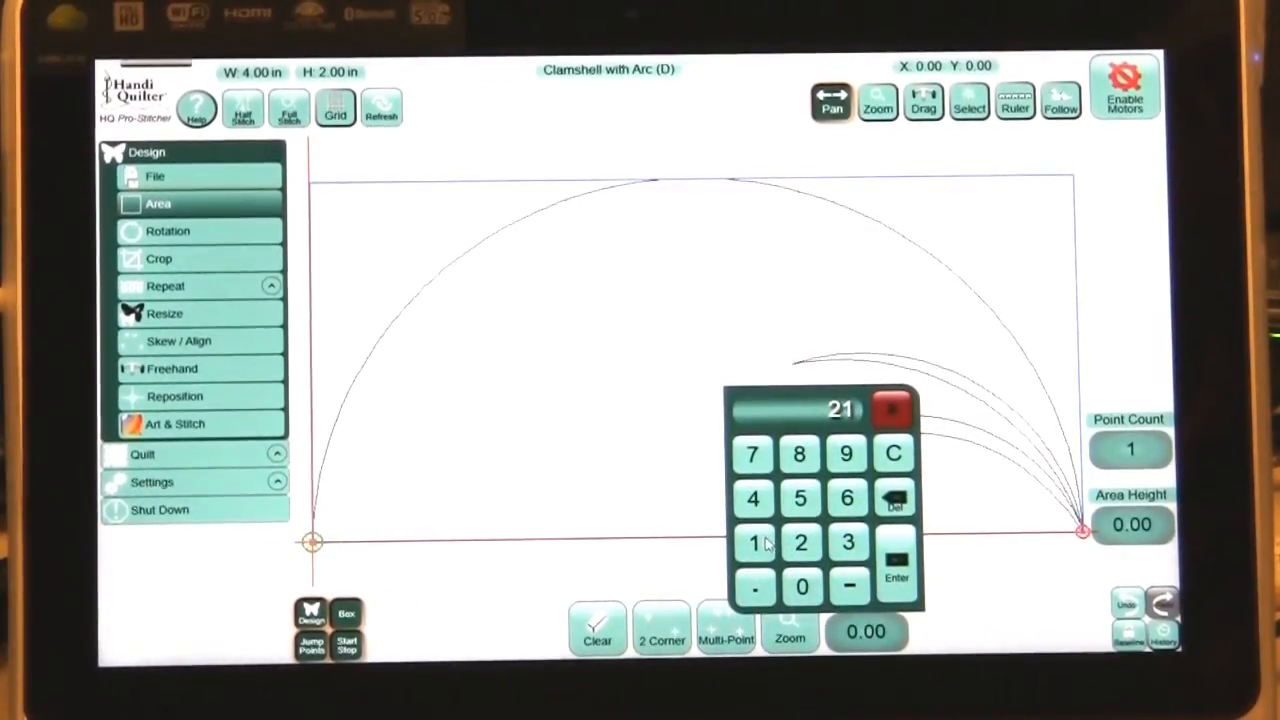
left_click(892, 564)
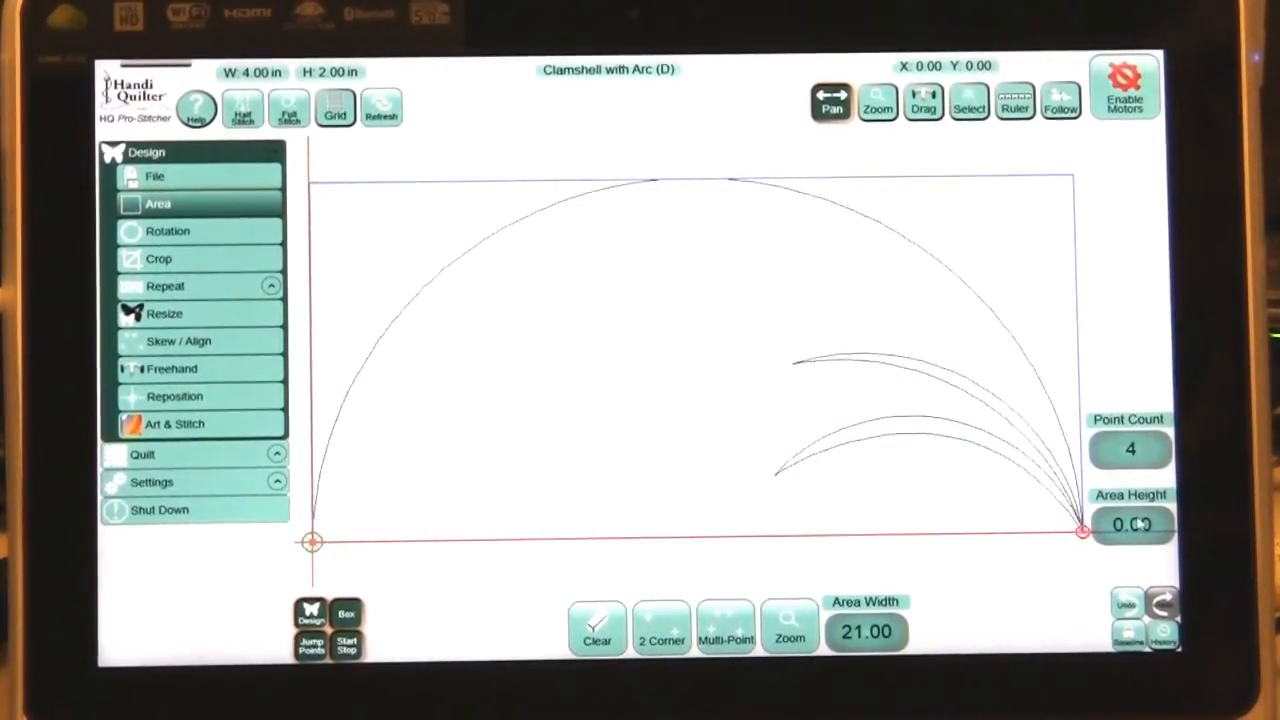
- Set the area height to 20 inches, correcting the mistaken 30
left_click(1132, 524)
type("30")
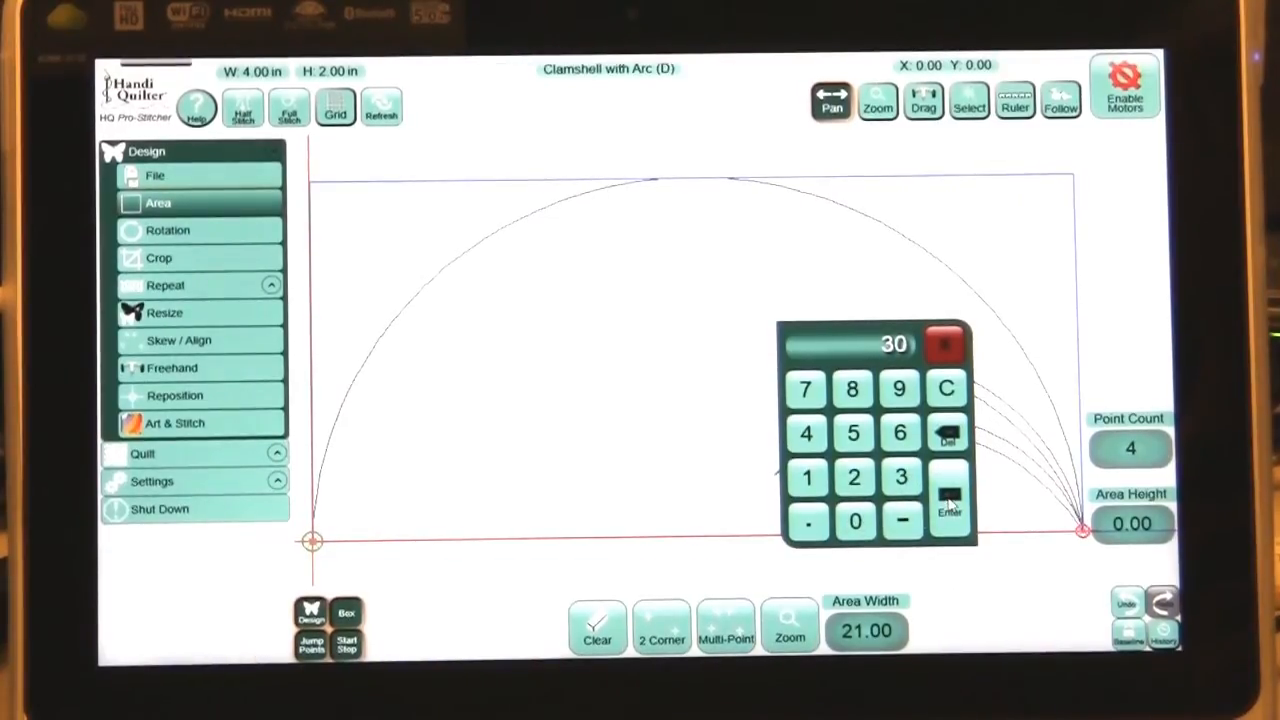
left_click(948, 504)
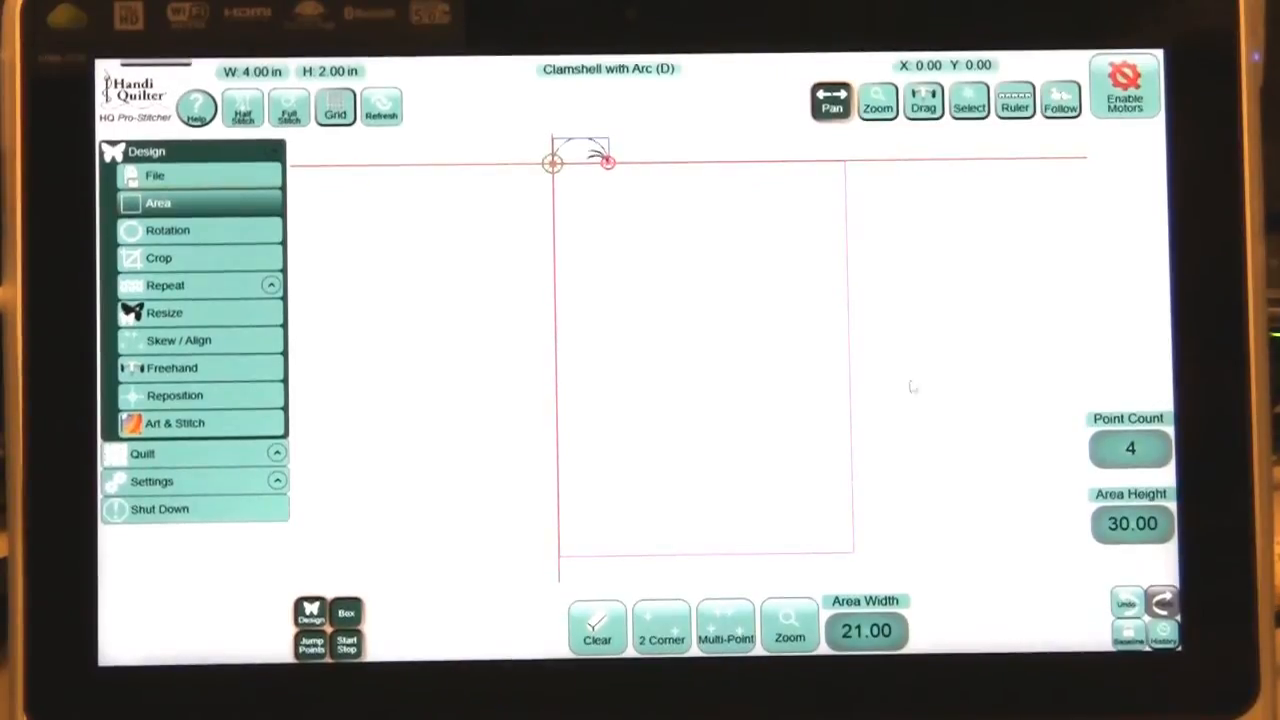
left_click(1132, 524)
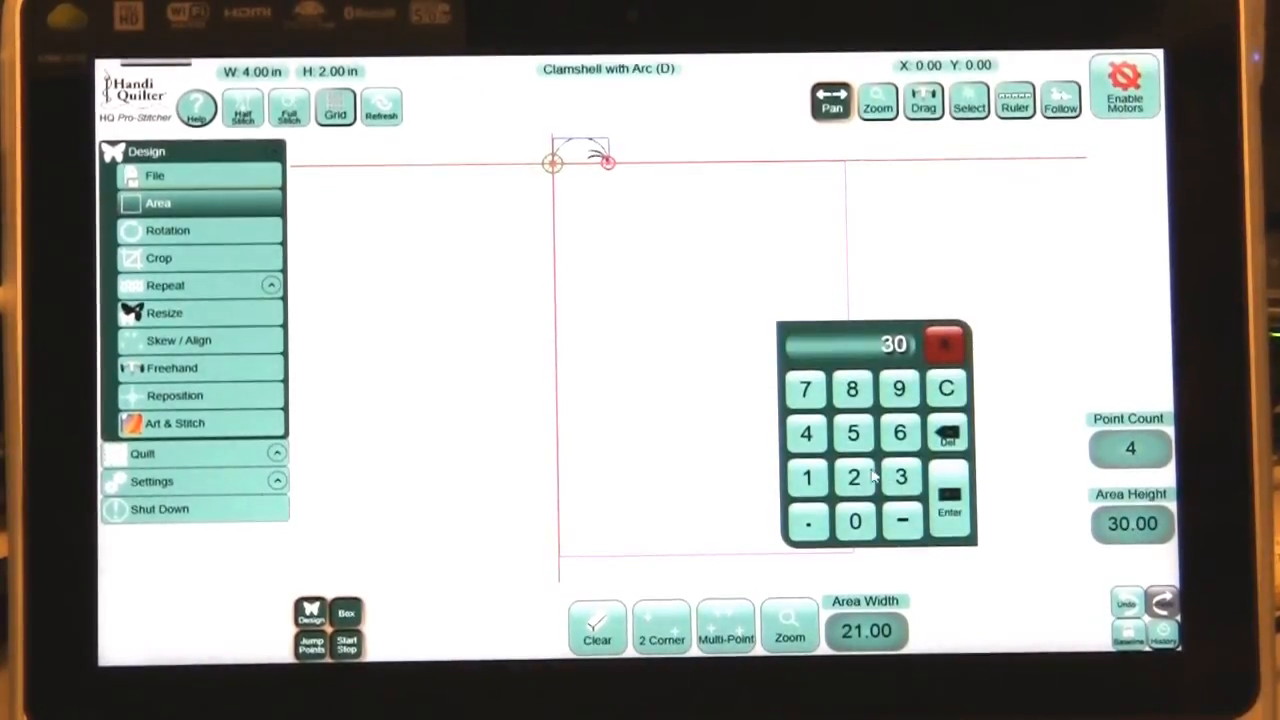
left_click(852, 476)
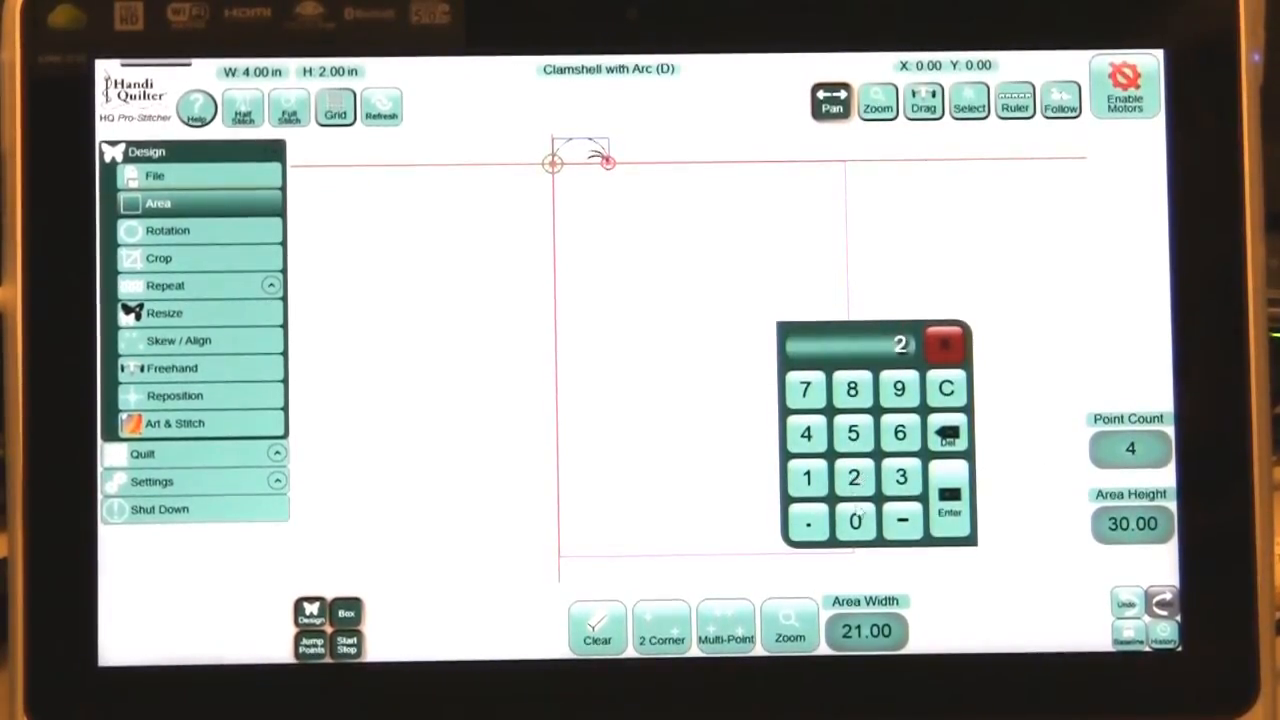
left_click(948, 496)
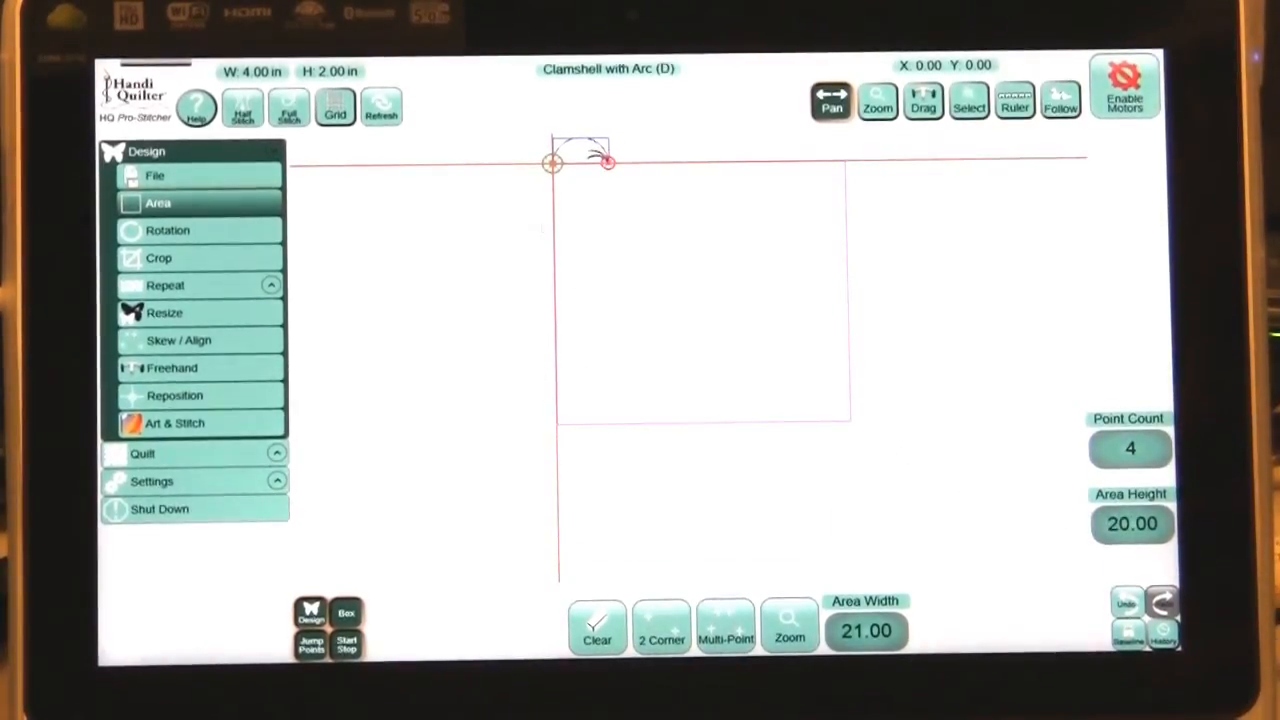
mouse_move(708, 268)
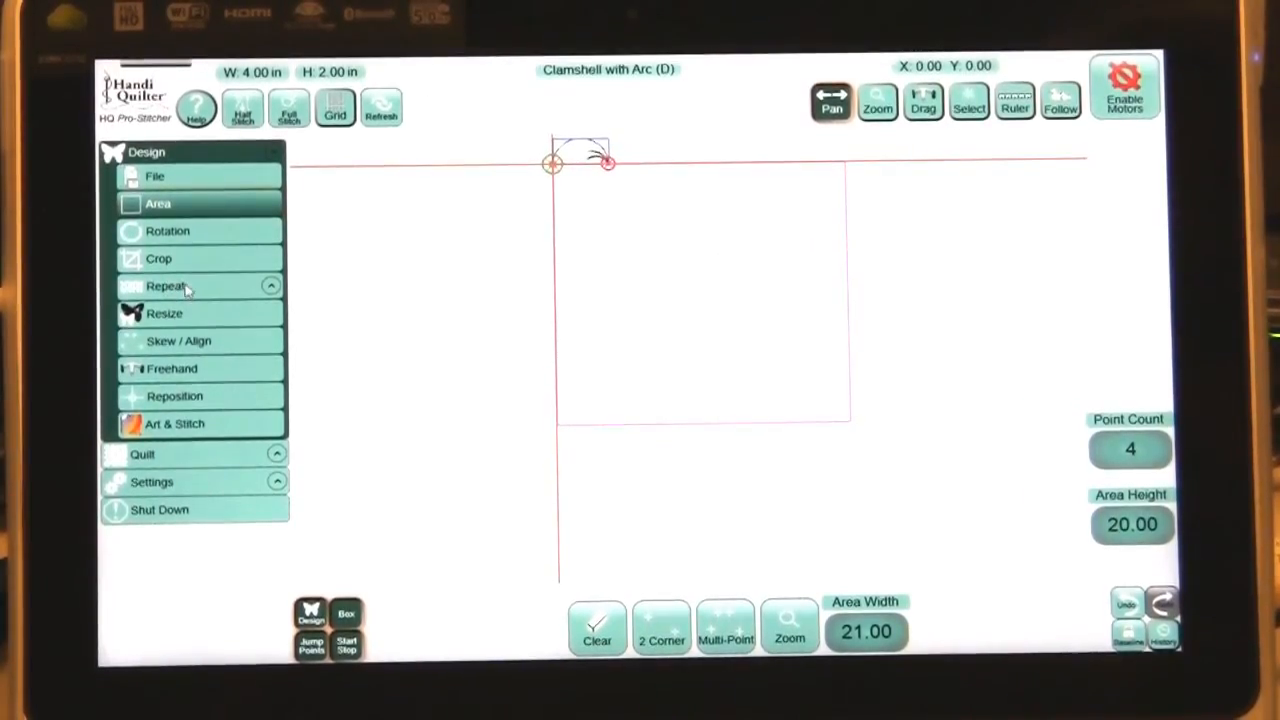
- Fit the clamshell repeats to the area and stretch them to the full 21 by 20 inch width and height
left_click(164, 286)
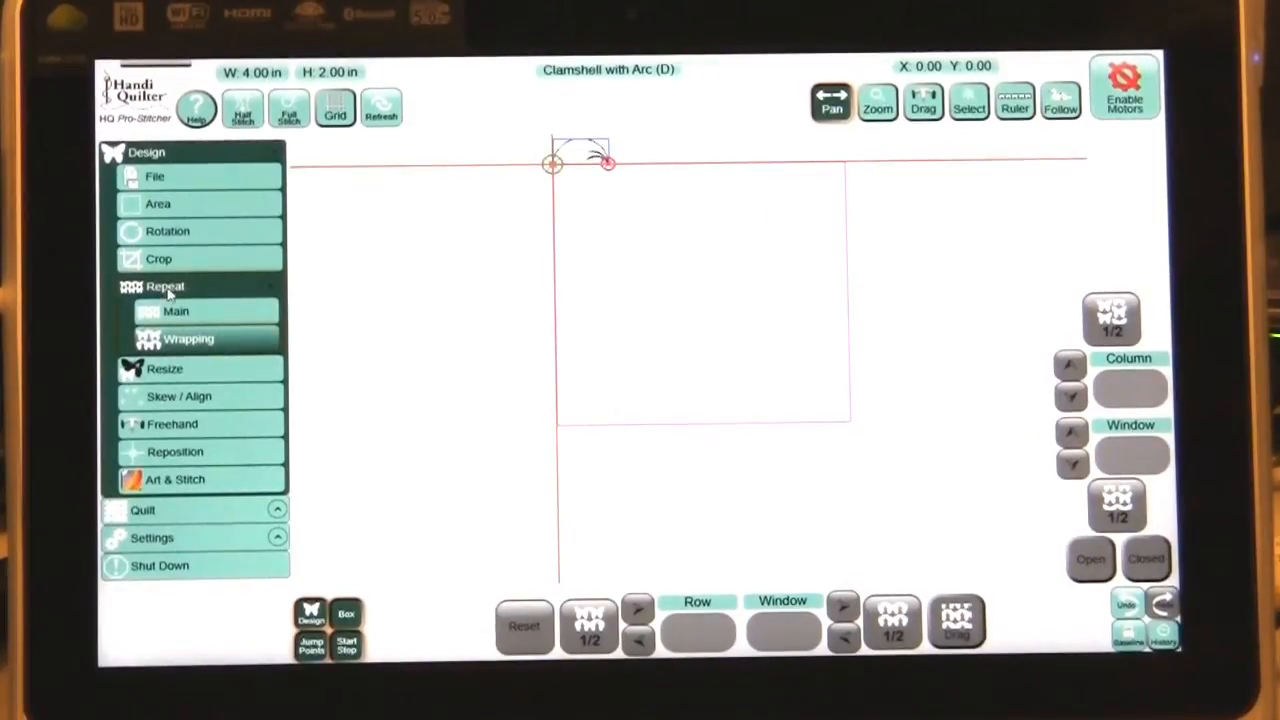
mouse_move(270, 376)
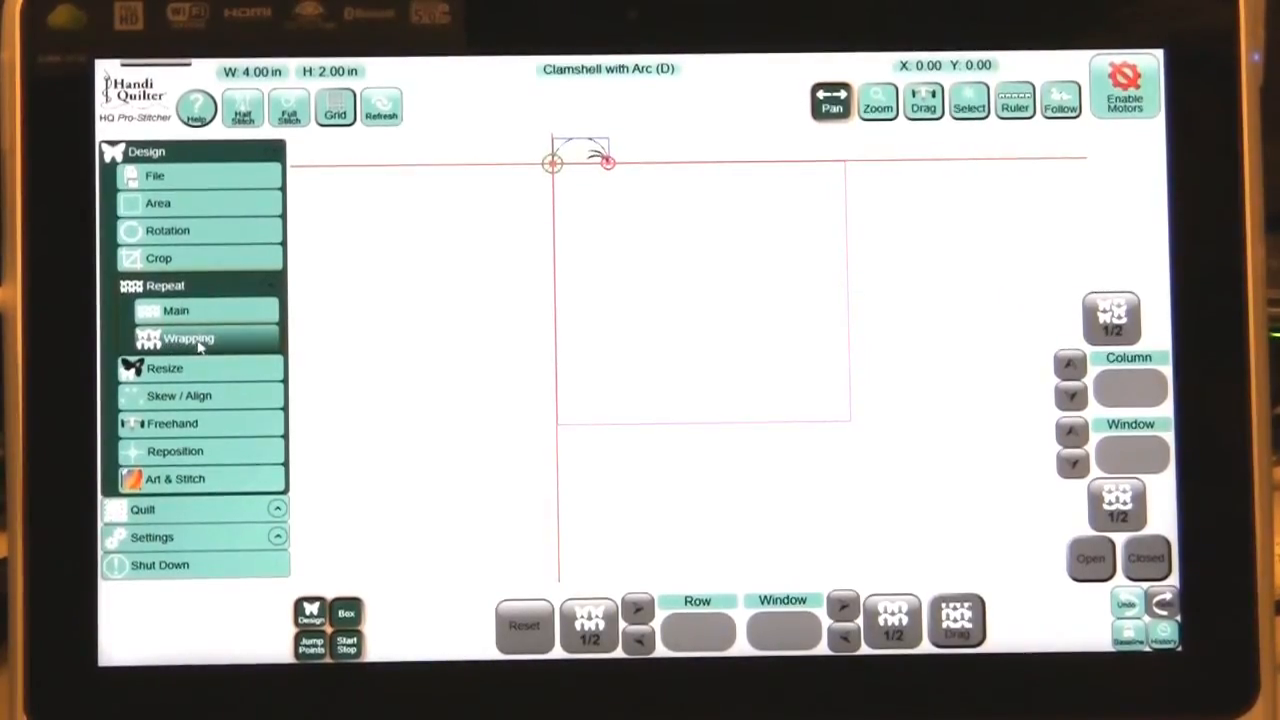
left_click(176, 310)
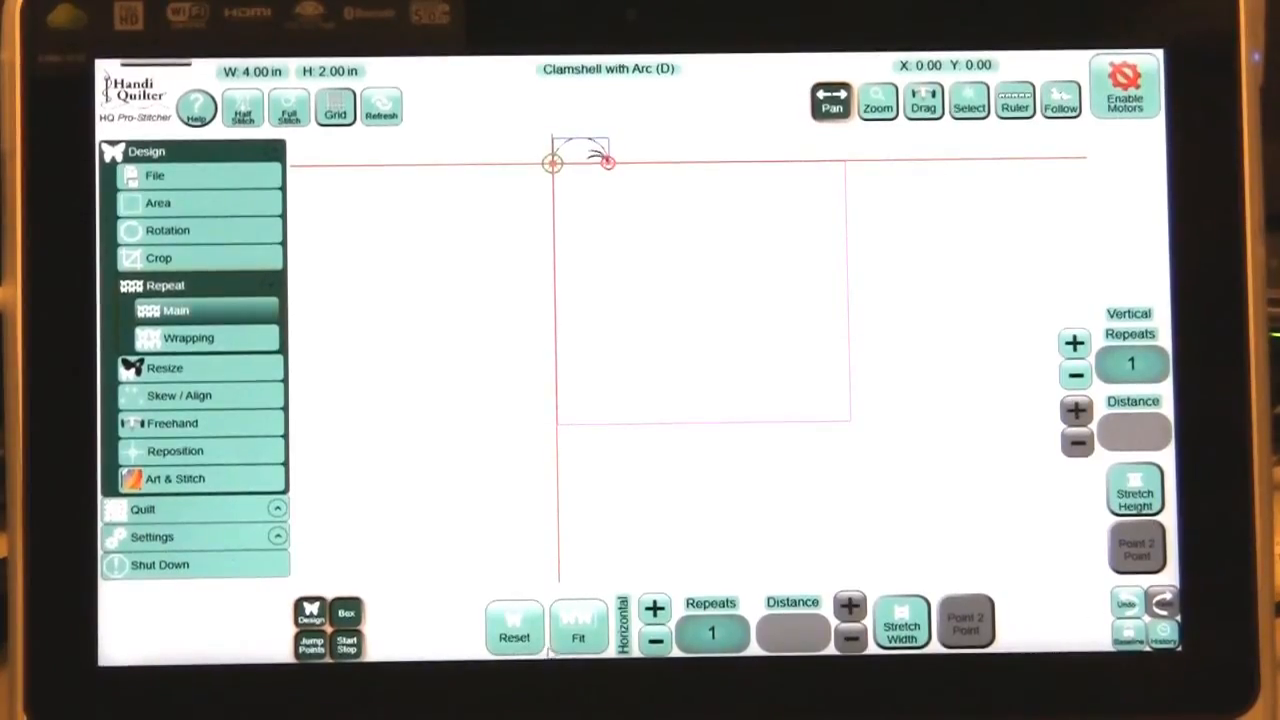
left_click(578, 624)
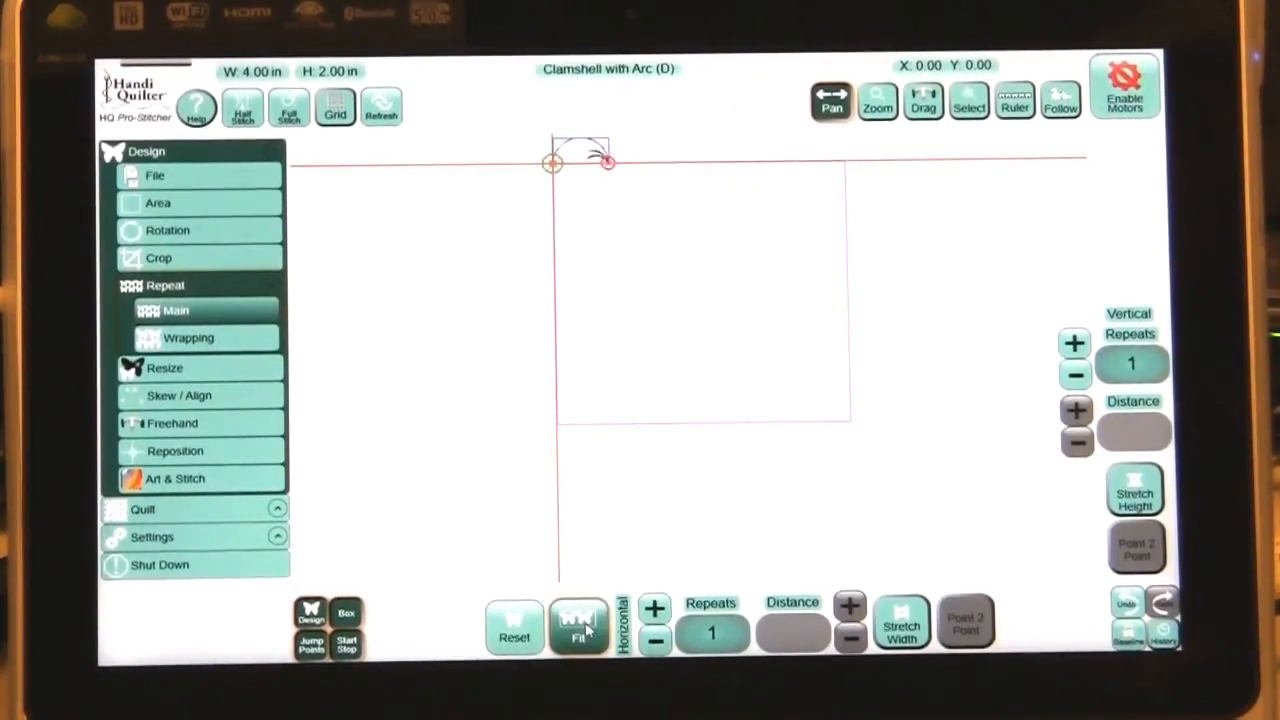
left_click(578, 624)
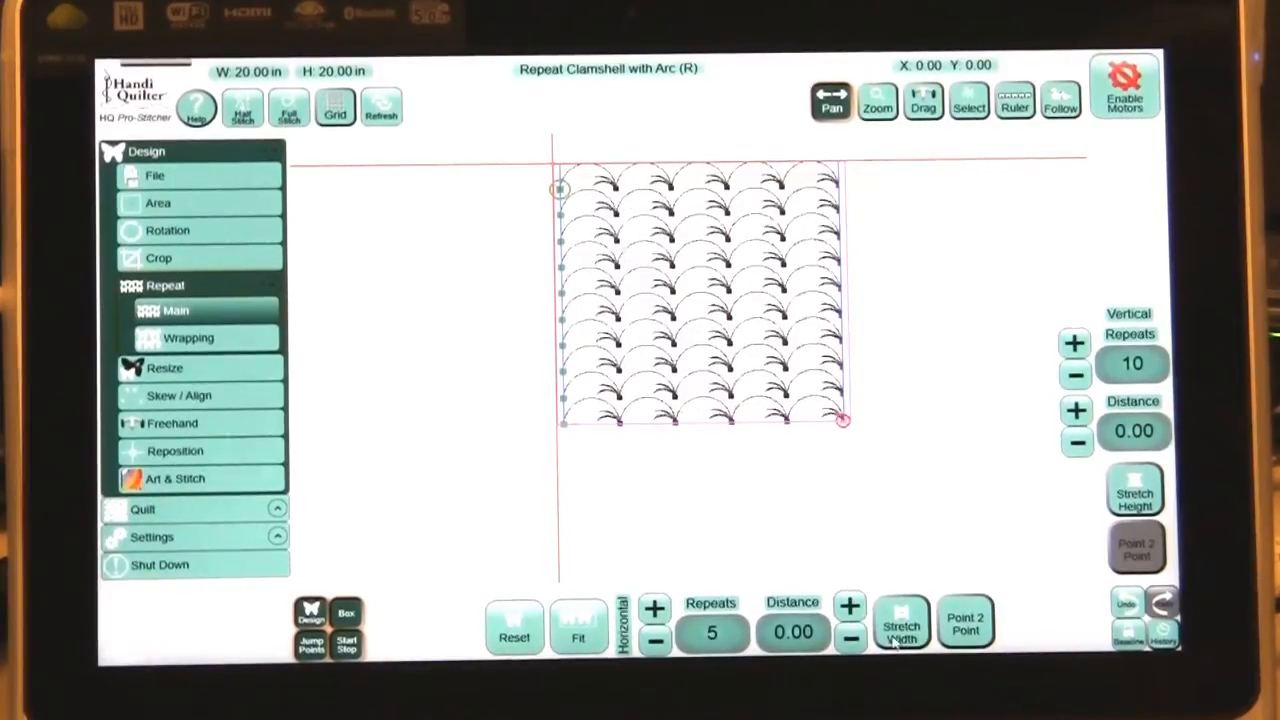
left_click(900, 624)
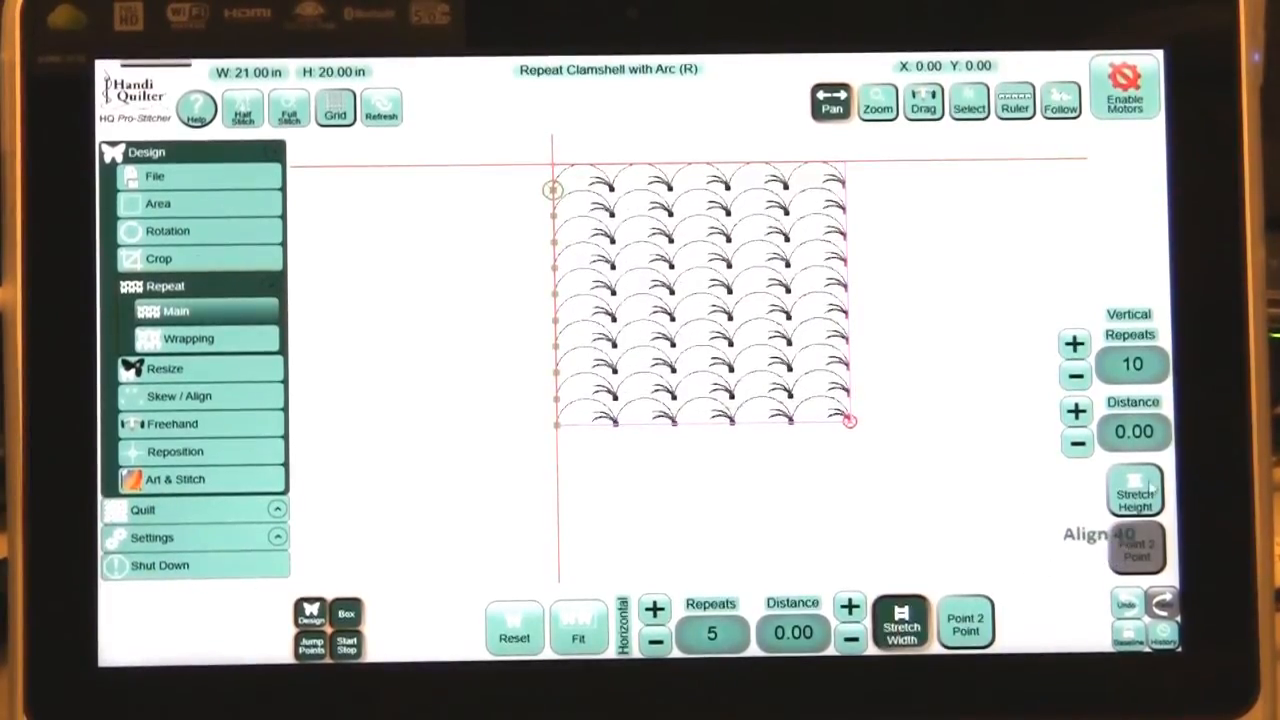
left_click(1136, 490)
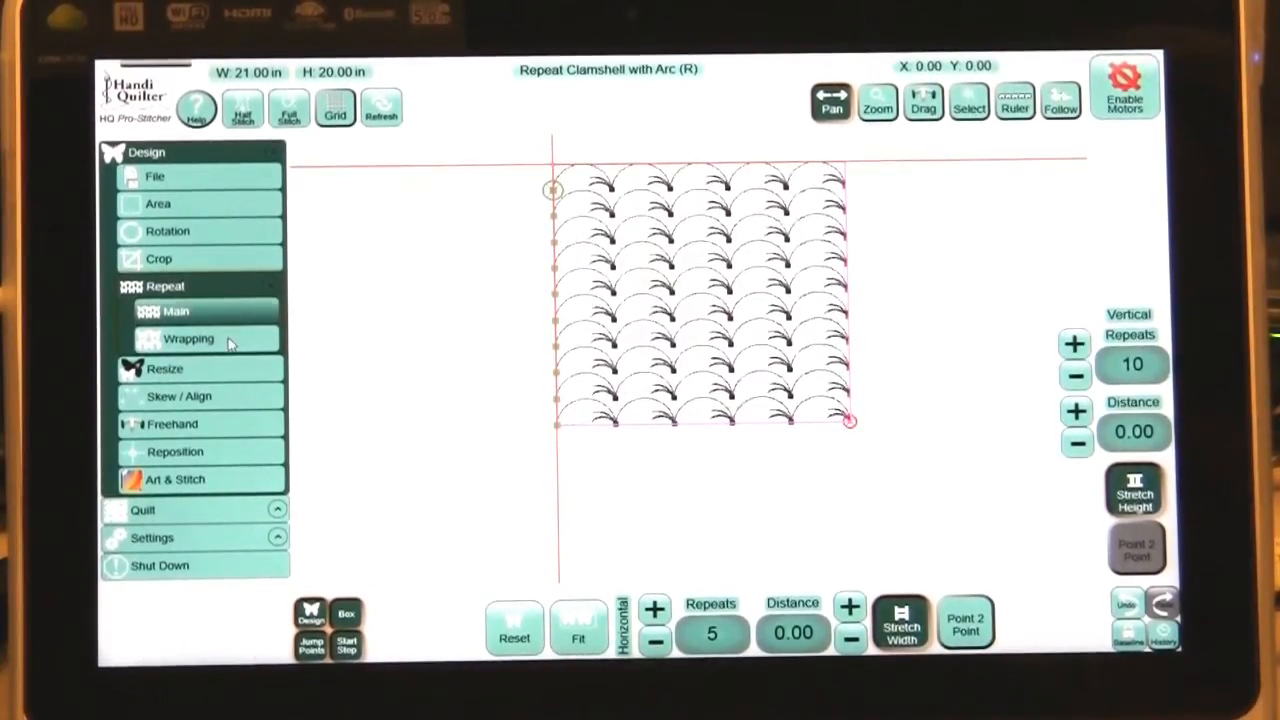
- Stagger alternate rows by a half-repeat wrap, then nudge the row offset up to 2.475
left_click(188, 338)
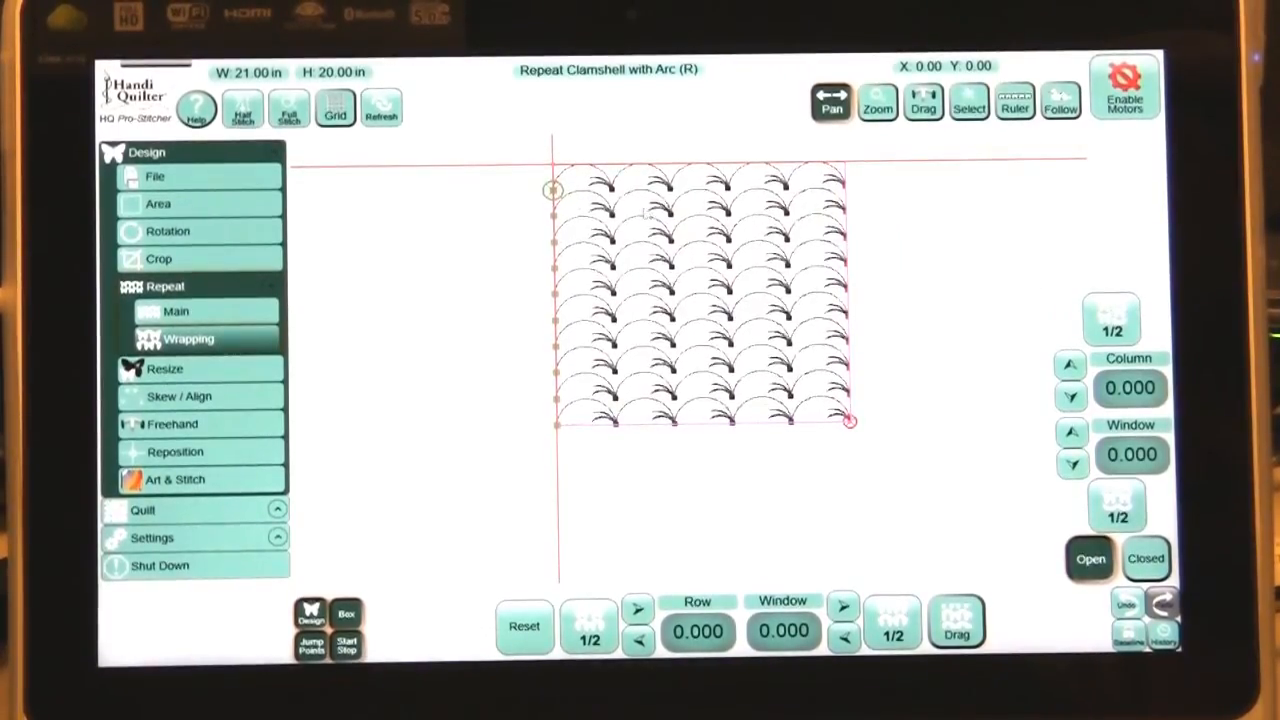
left_click(588, 624)
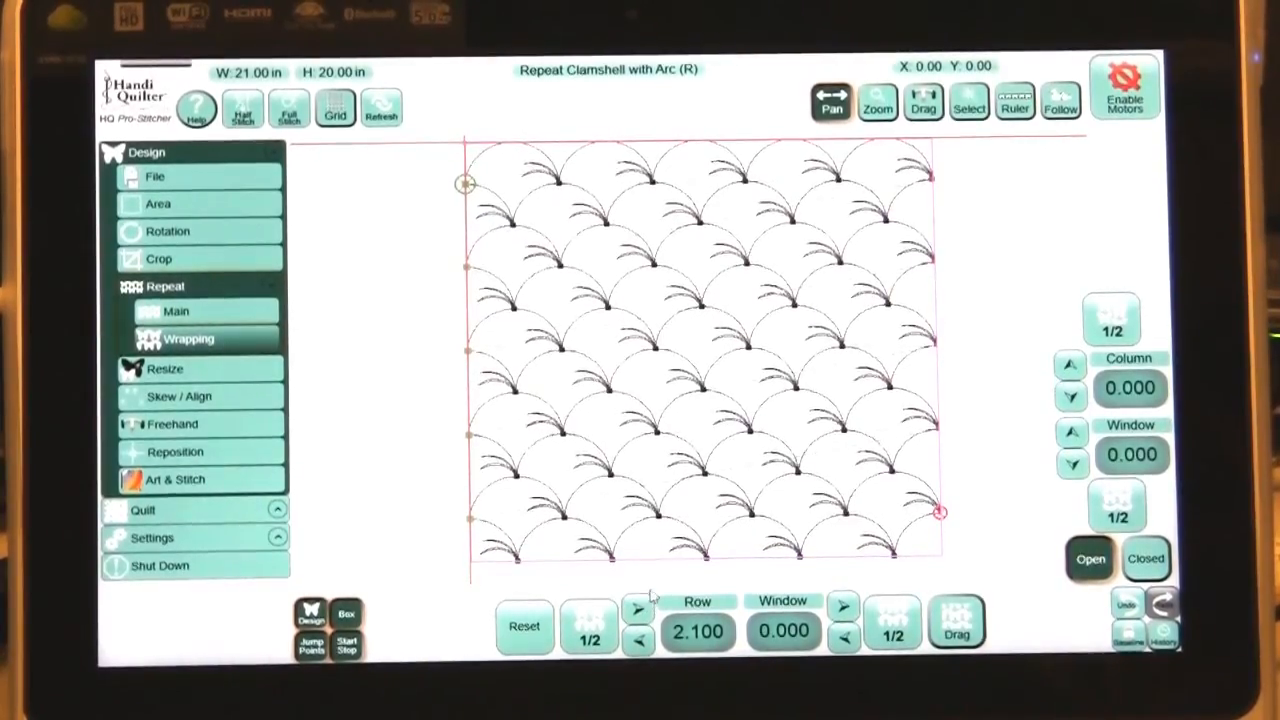
left_click(638, 608)
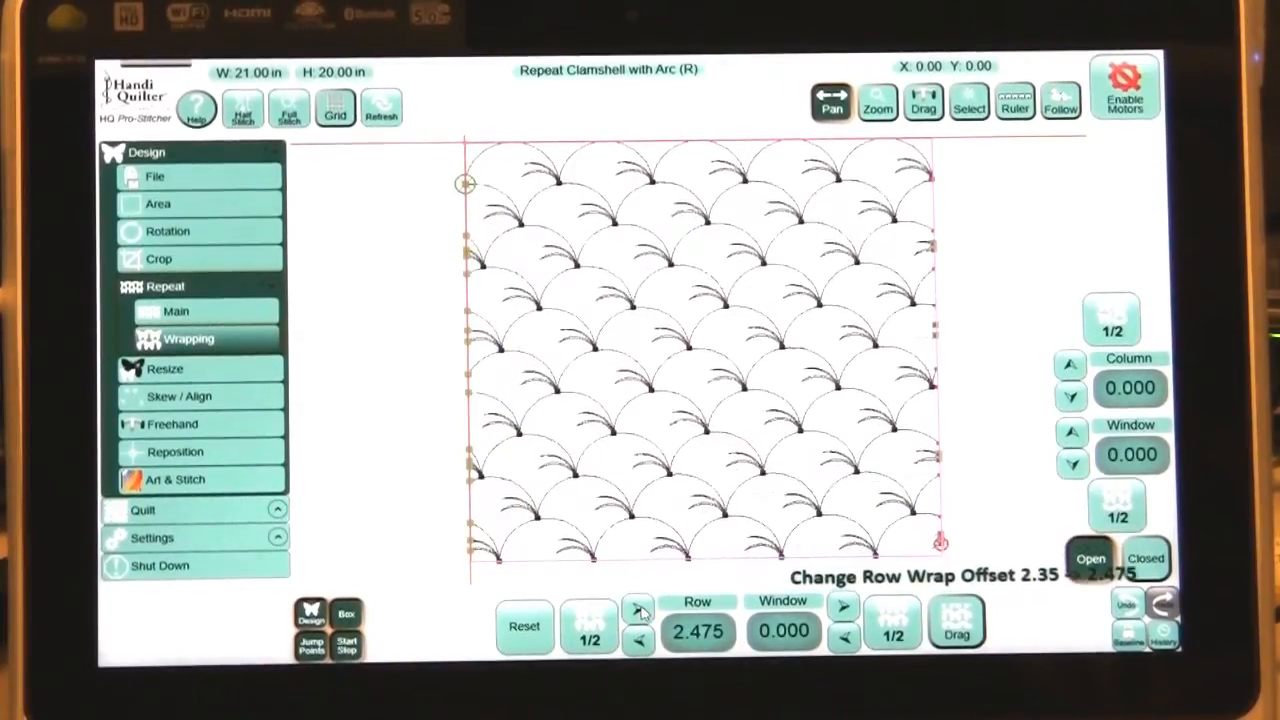
left_click(638, 608)
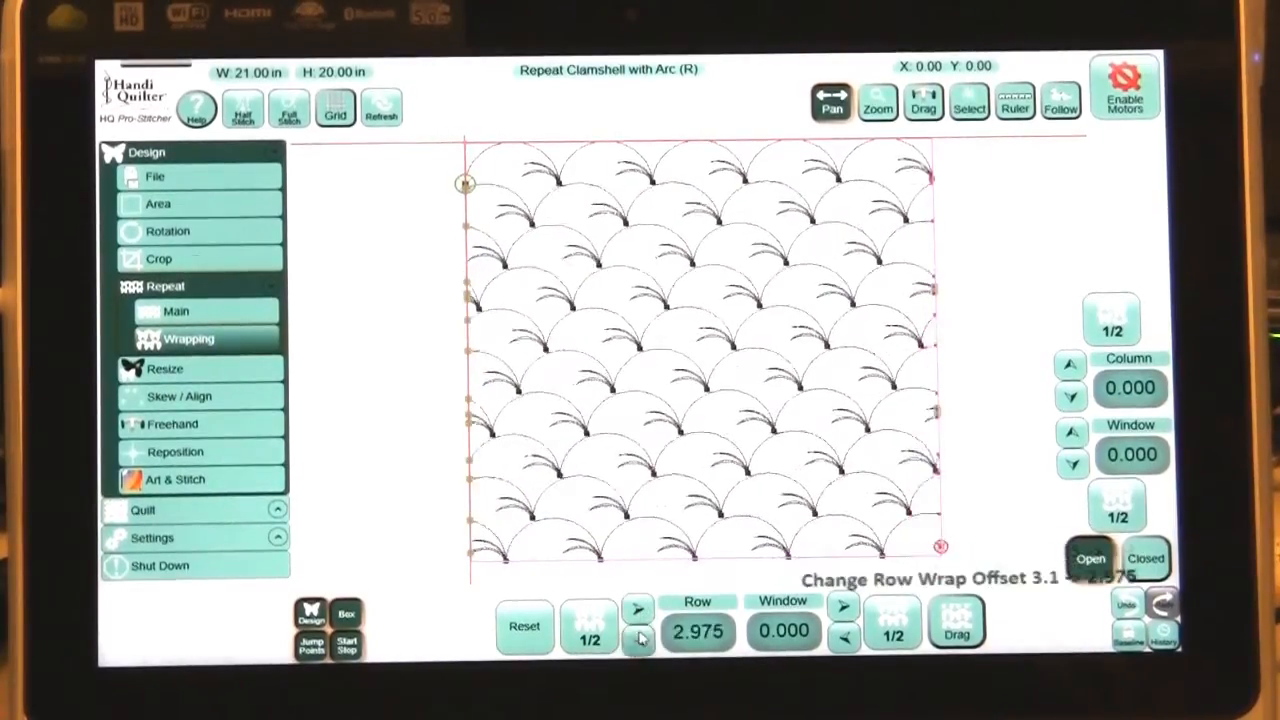
left_click(638, 636)
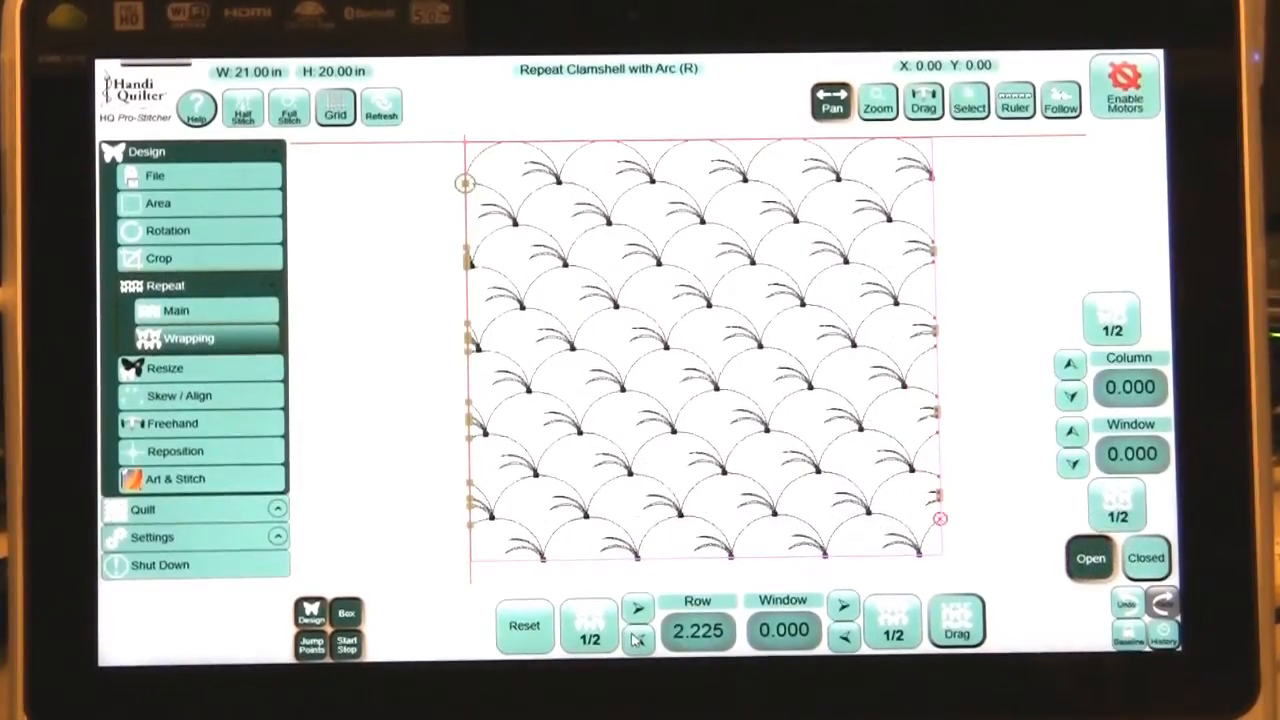
left_click(638, 606)
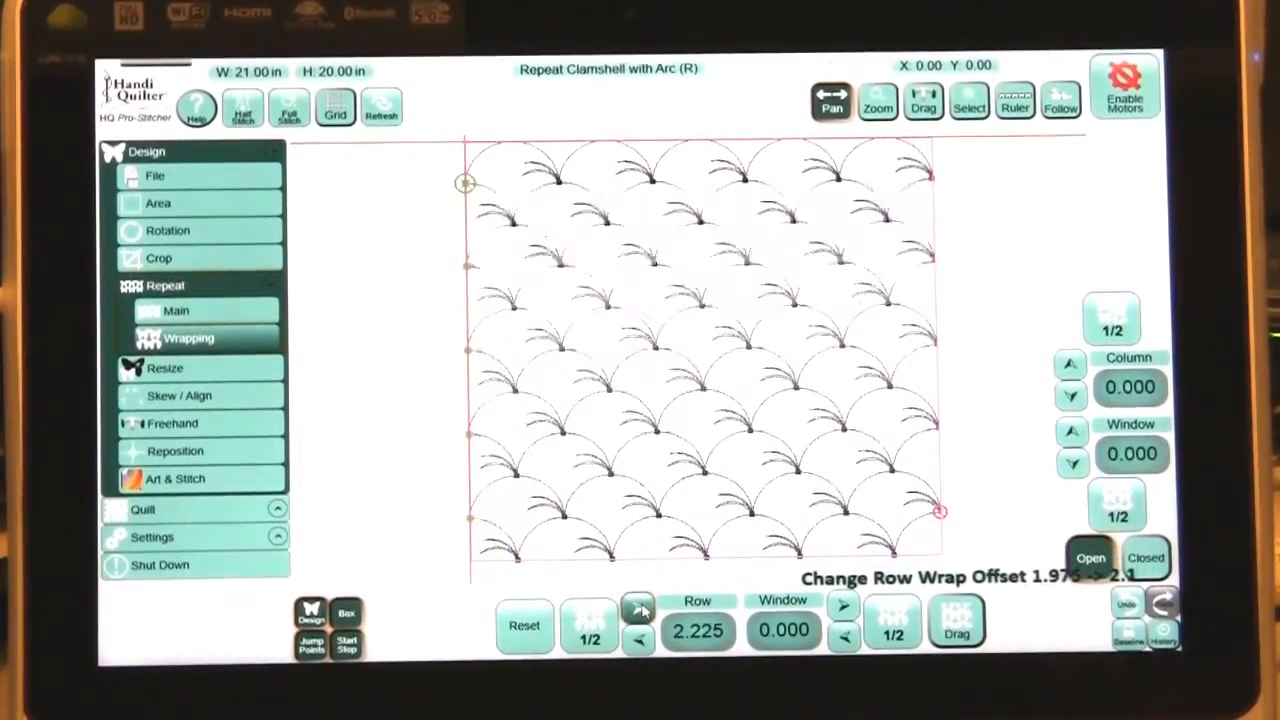
left_click(638, 608)
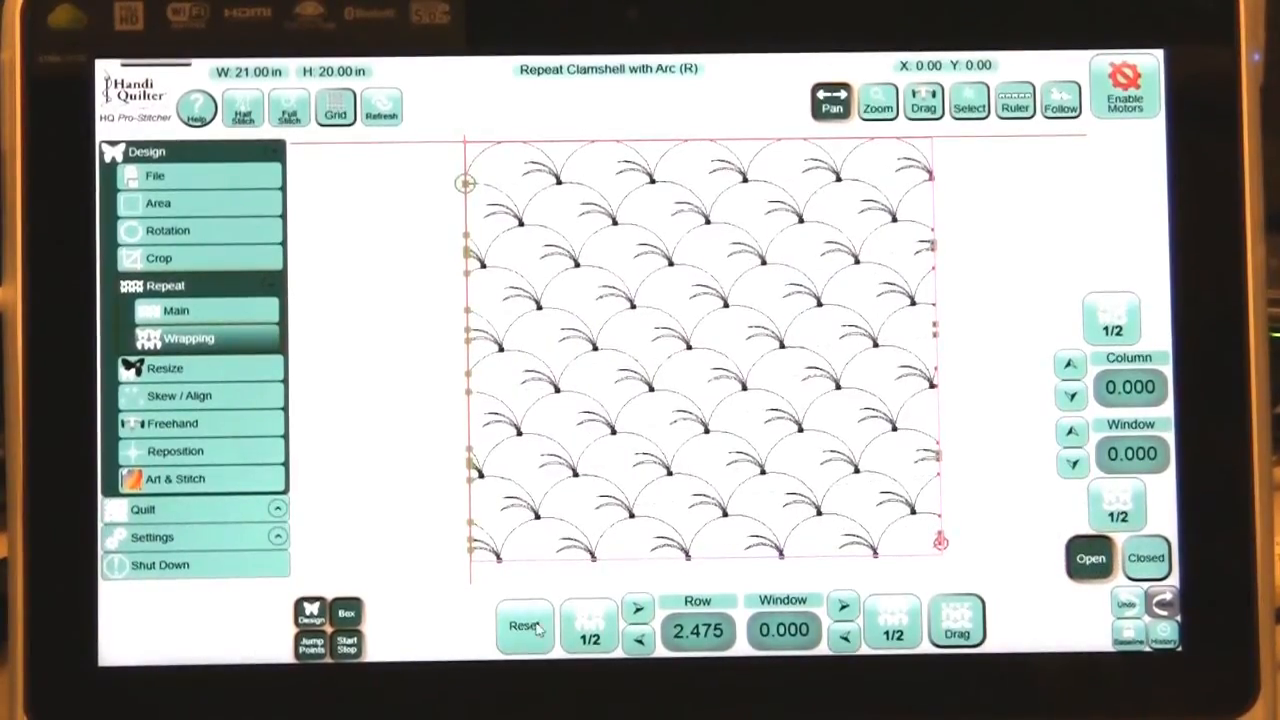
- Reset the wrap offsets to zero, then restore a half-row offset of 2.100
left_click(524, 624)
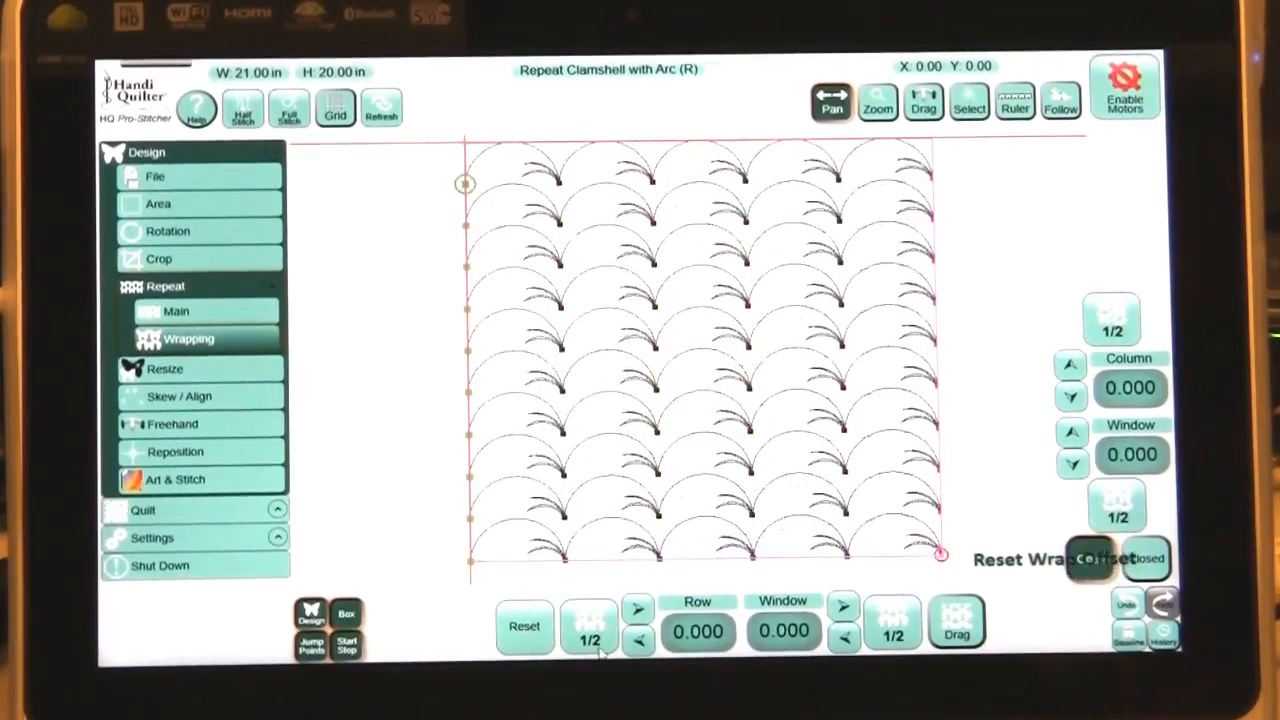
left_click(588, 640)
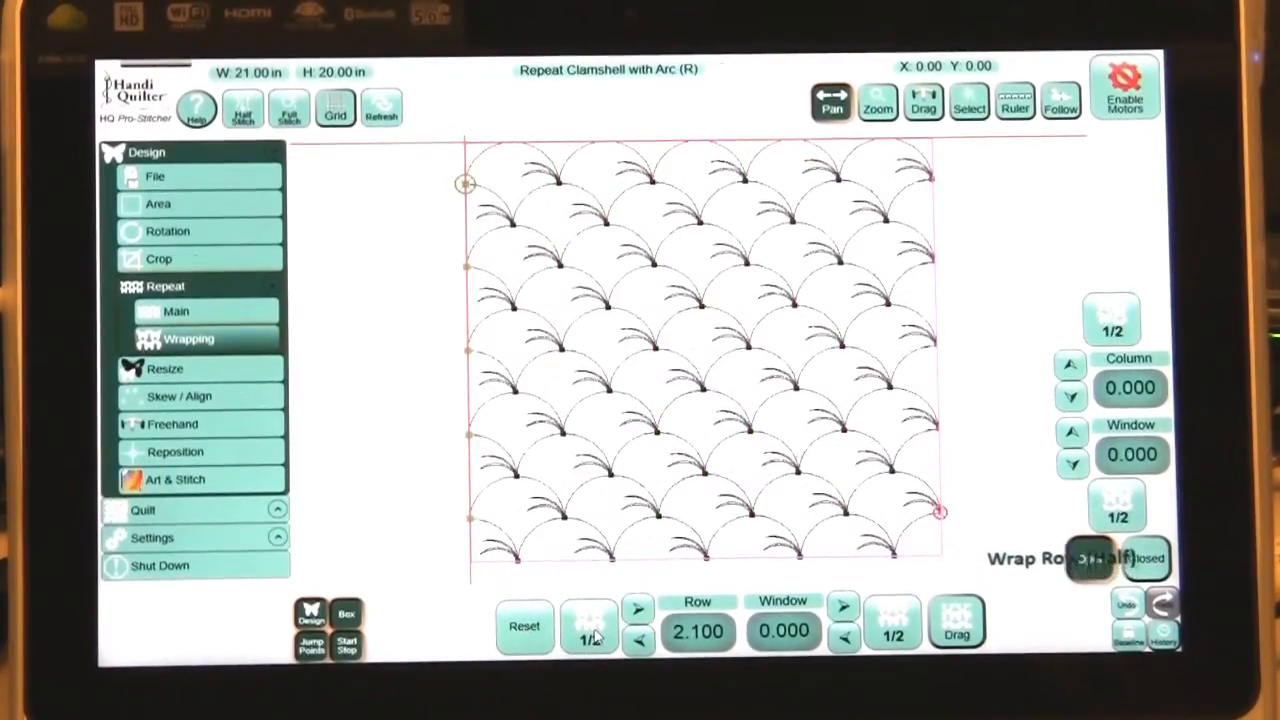
- Close the clamshell design without saving
left_click(156, 176)
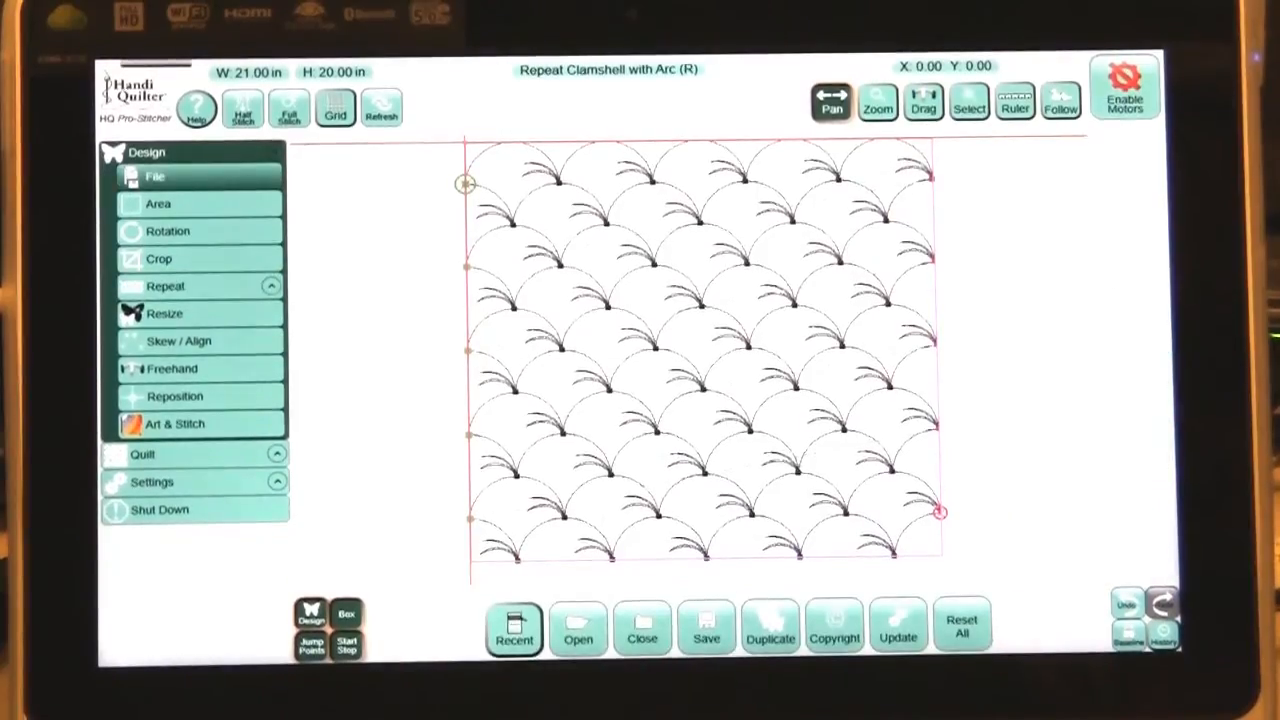
left_click(640, 636)
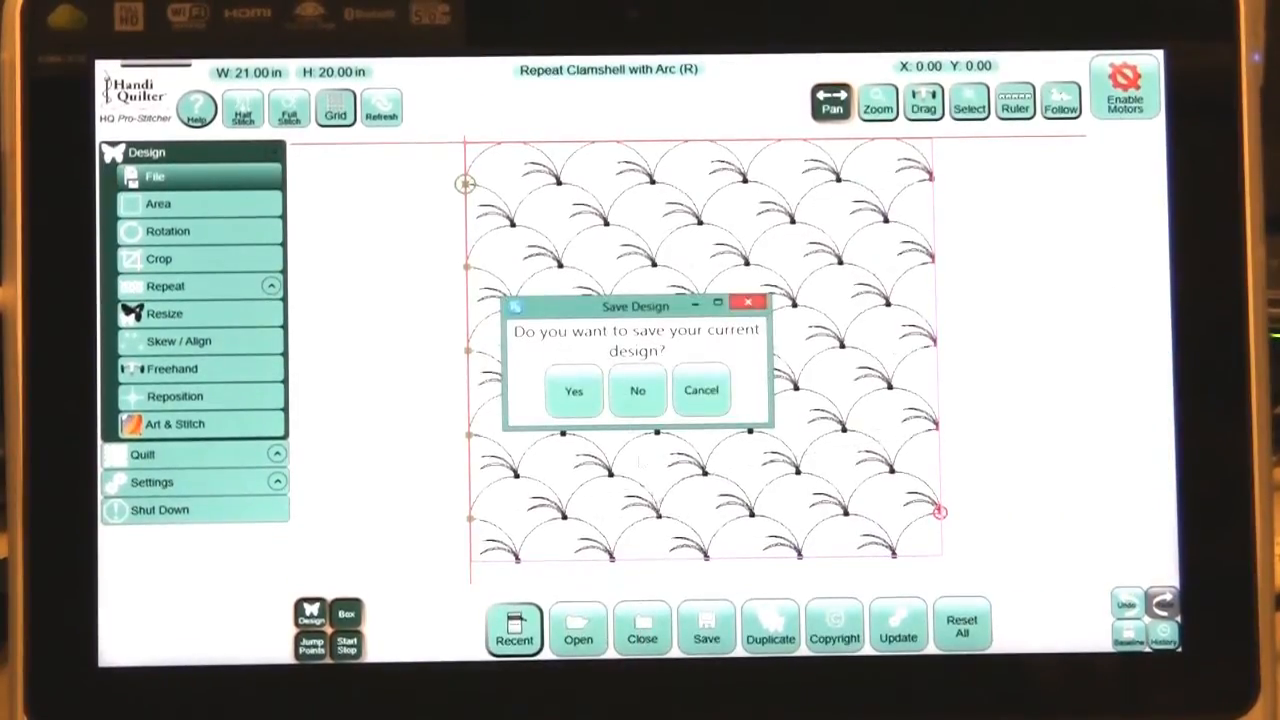
left_click(636, 390)
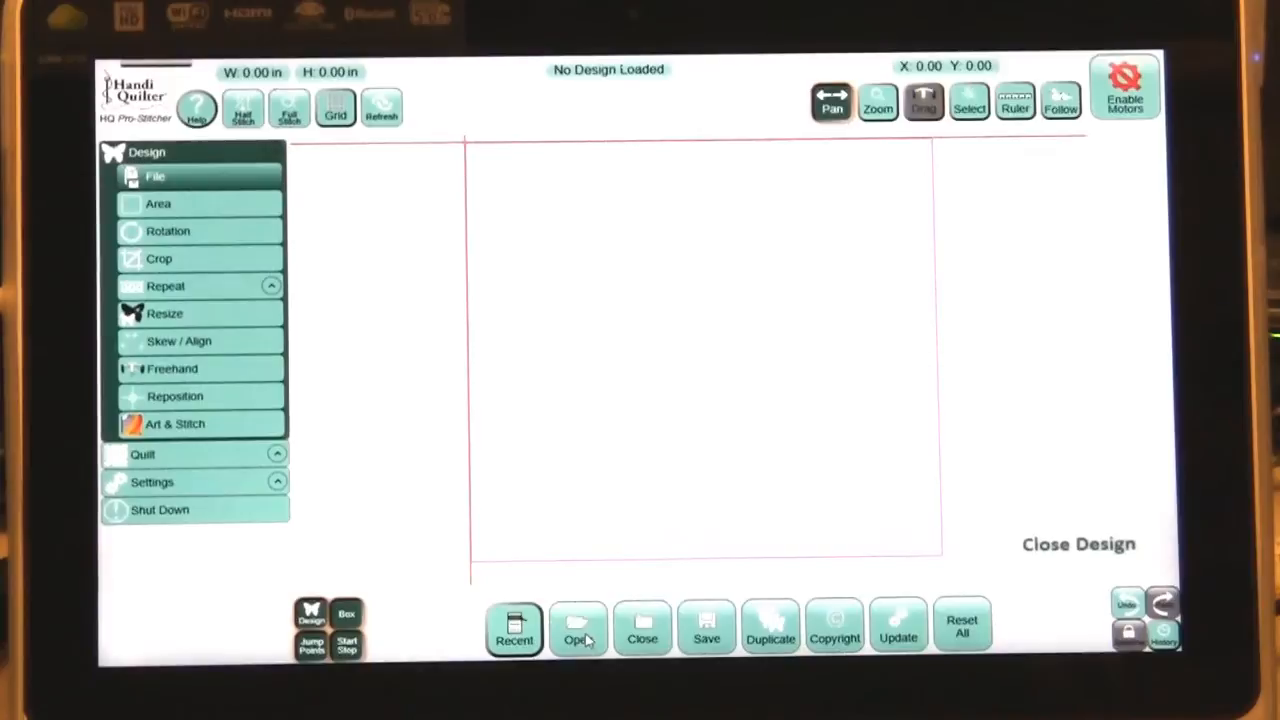
- Load the Circle.hqf design from the Blocks folder, 6 by 6 inches
left_click(578, 628)
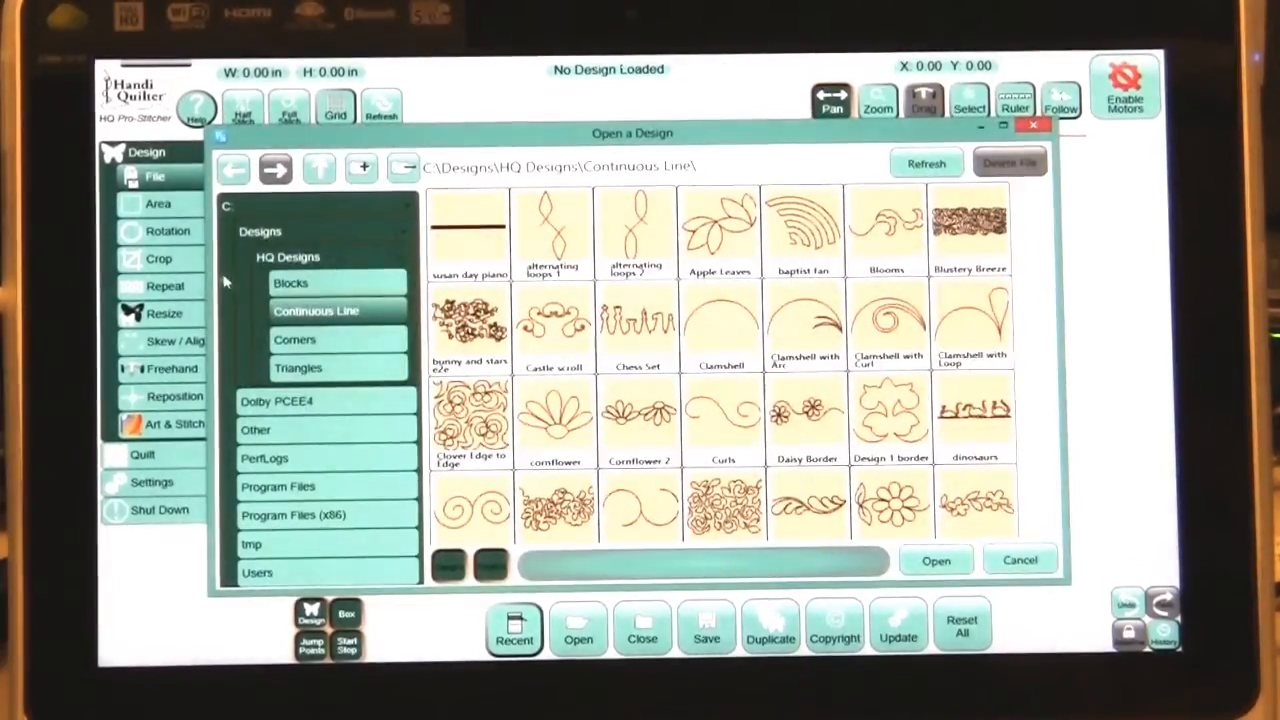
left_click(292, 282)
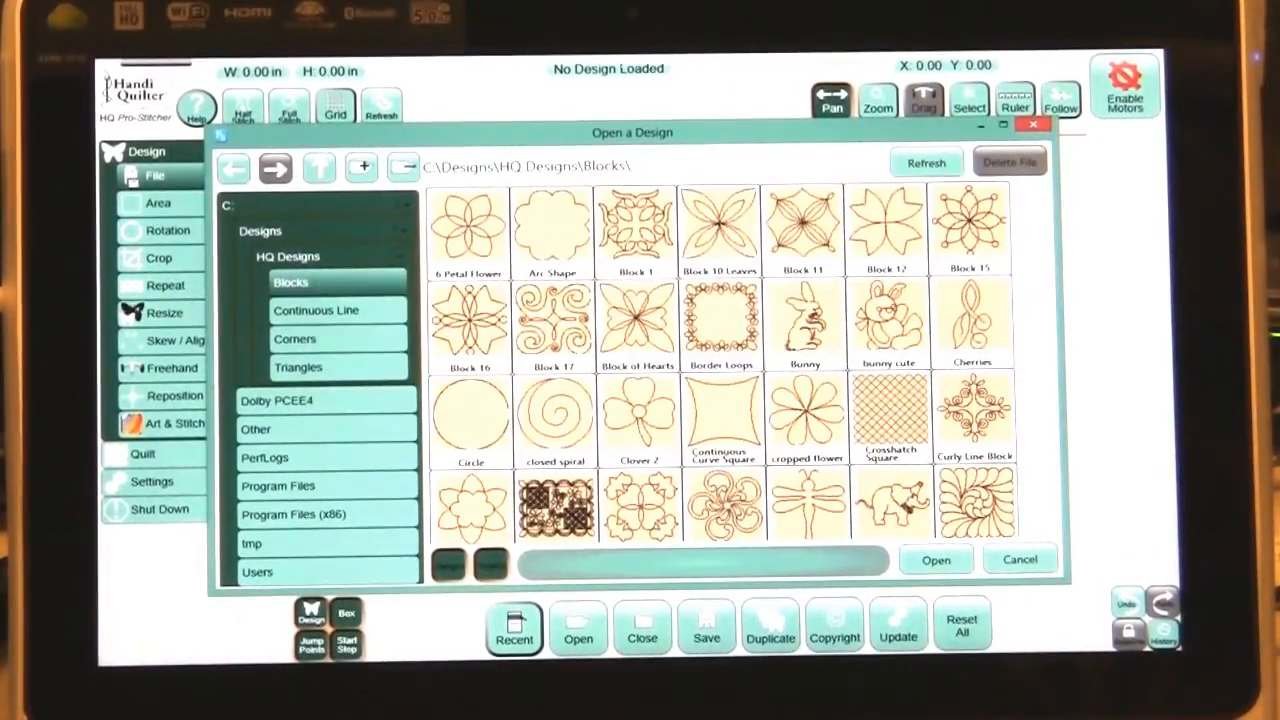
left_click(470, 414)
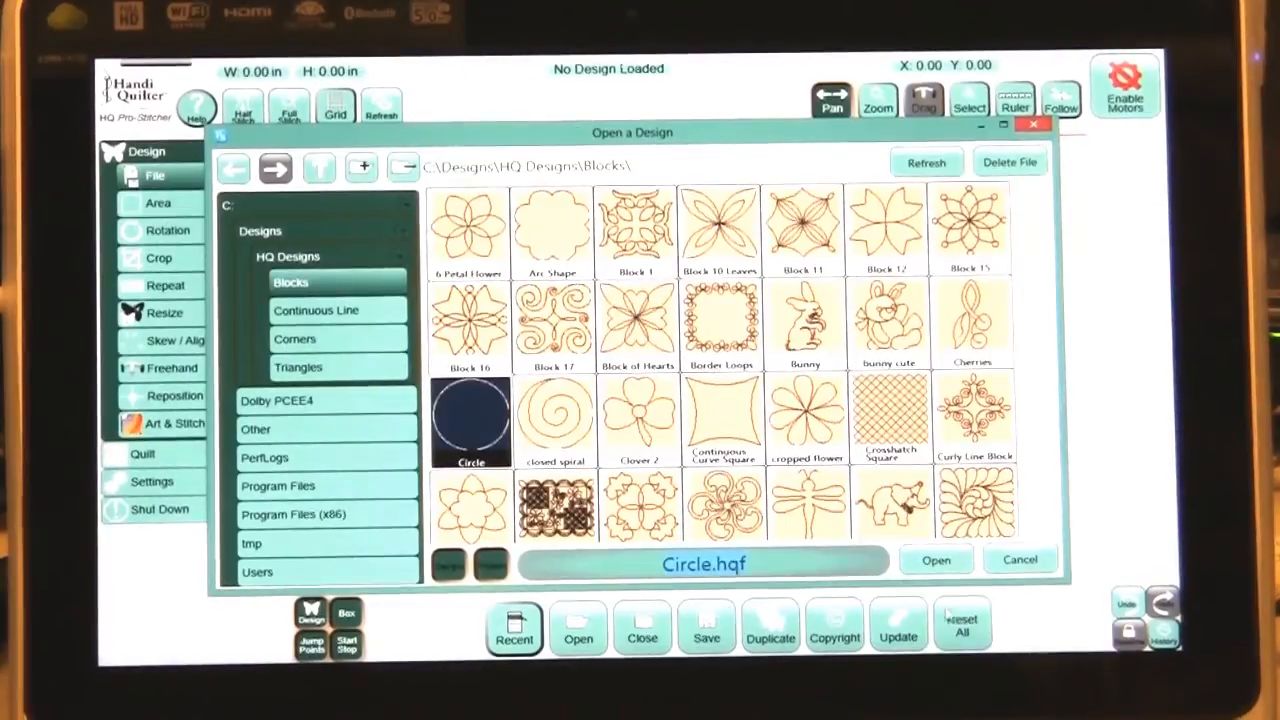
left_click(936, 560)
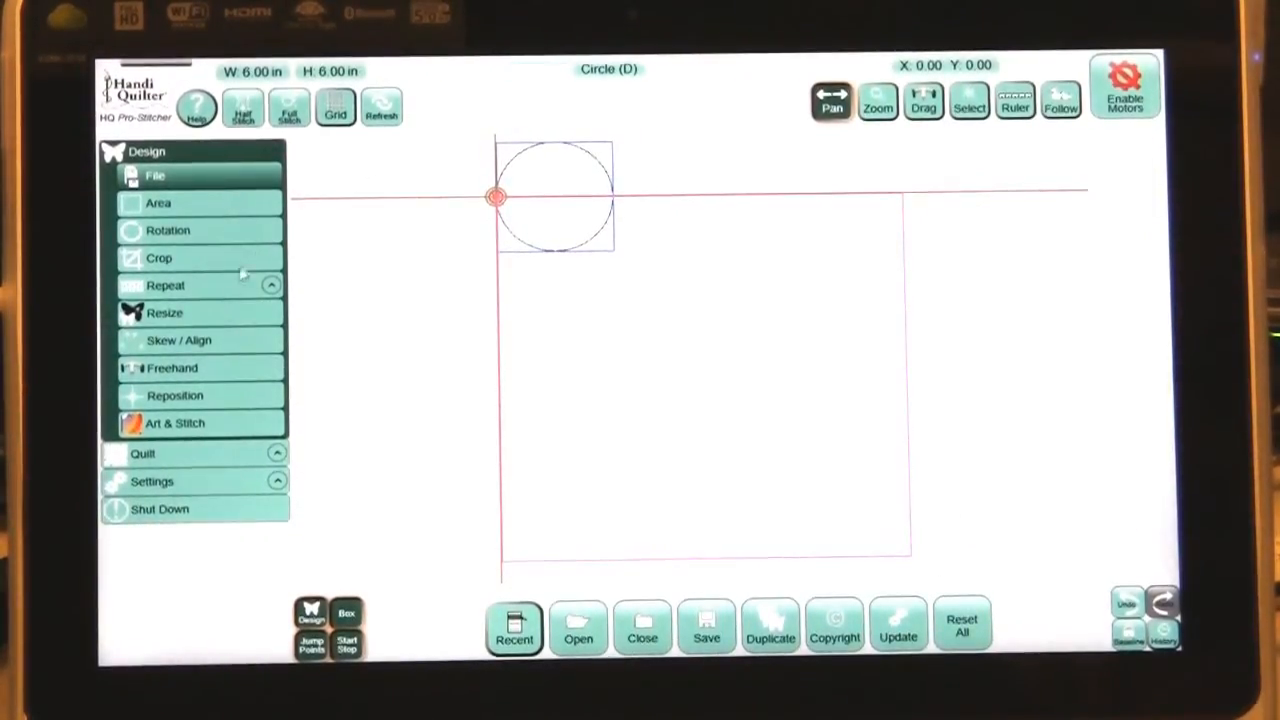
- Resize the circle design to 3 by 3 inches
left_click(164, 312)
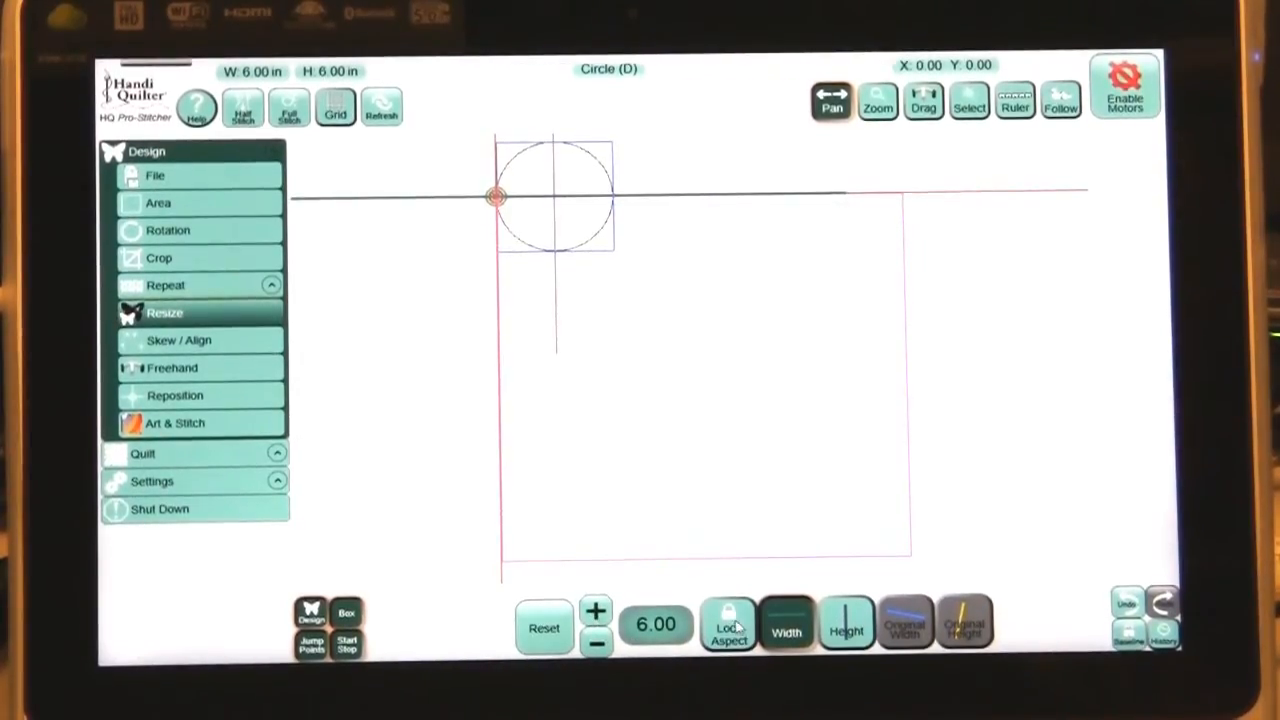
left_click(656, 624)
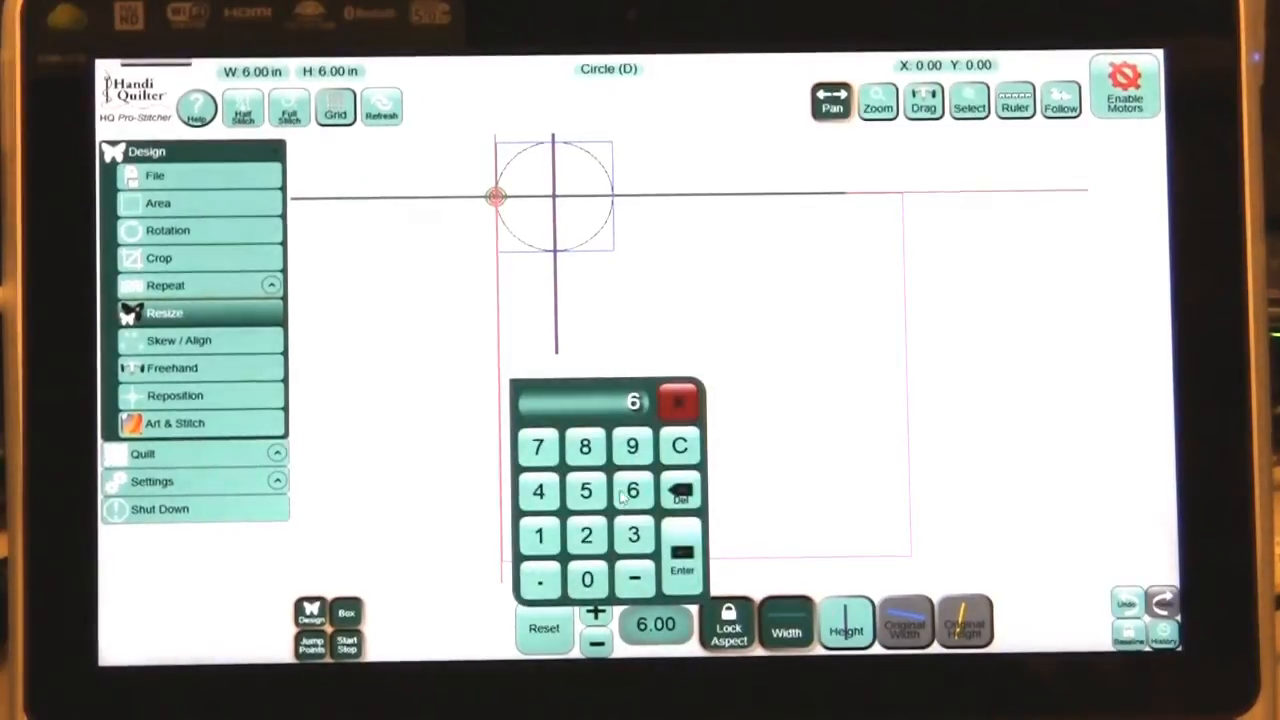
left_click(682, 556)
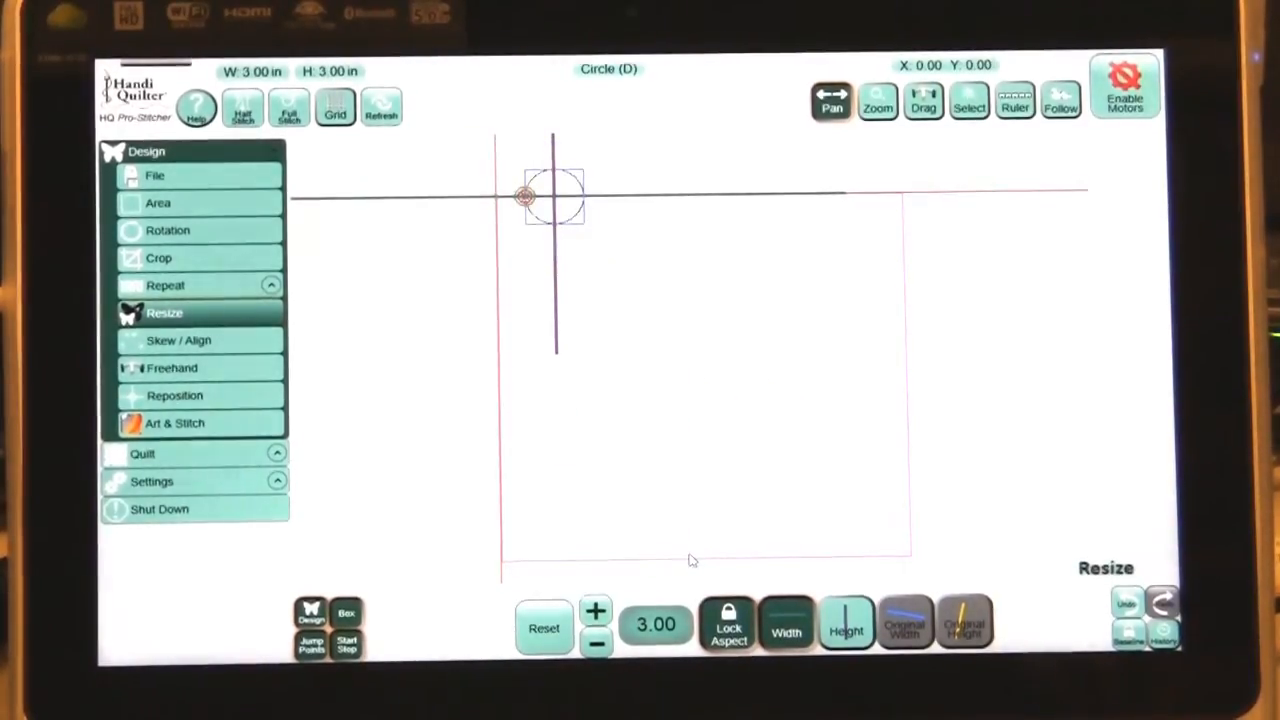
left_click(166, 284)
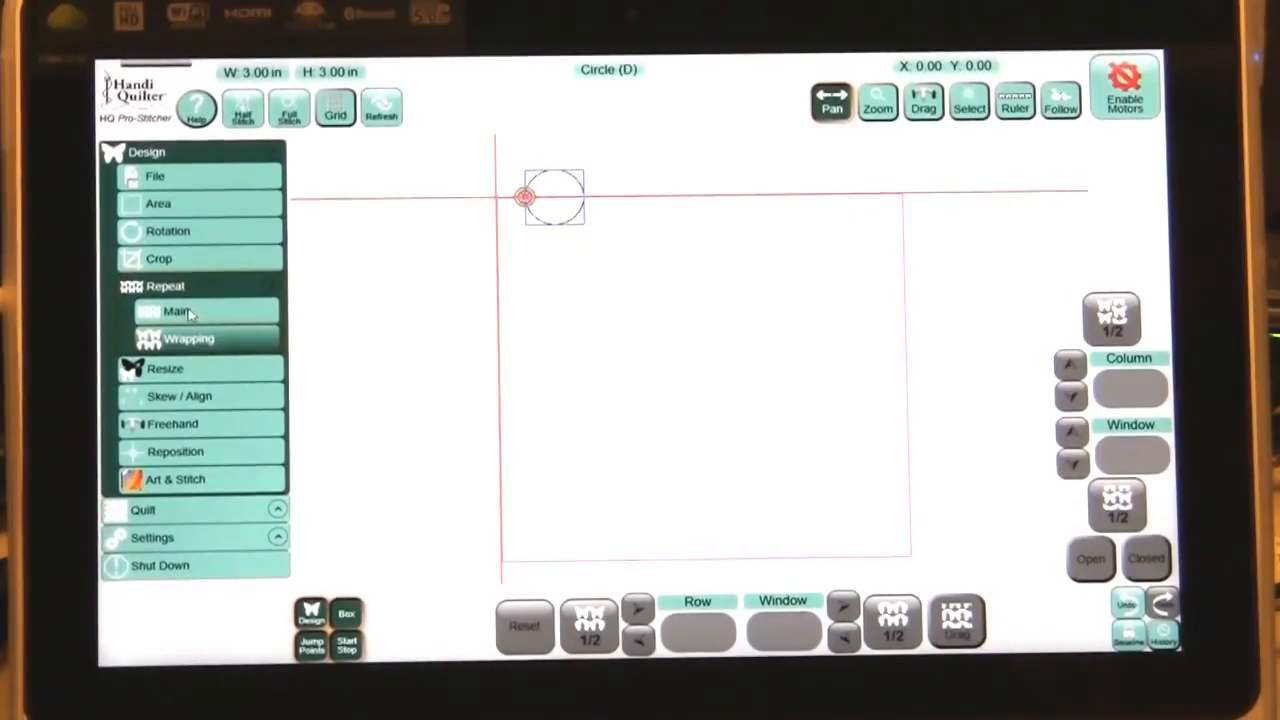
- Repeat the circle 7 across by 6 down, stretched to fill the 21 by 20 inch area
left_click(176, 312)
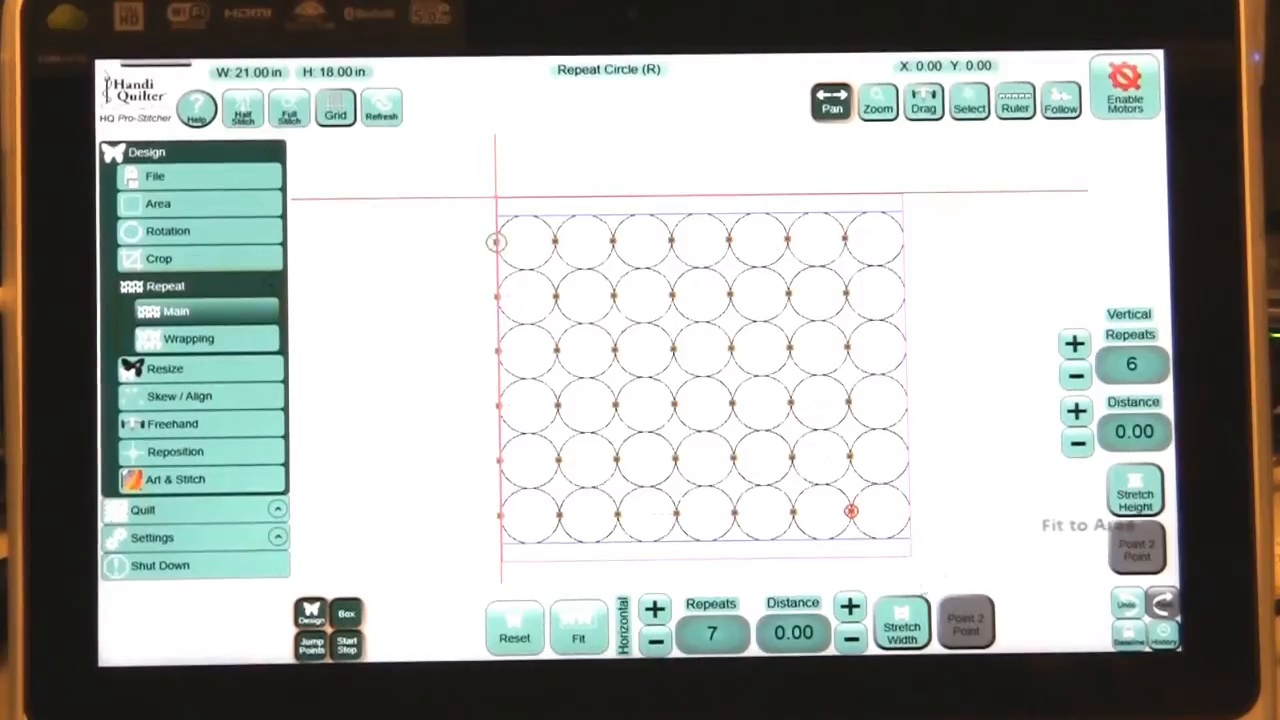
left_click(900, 628)
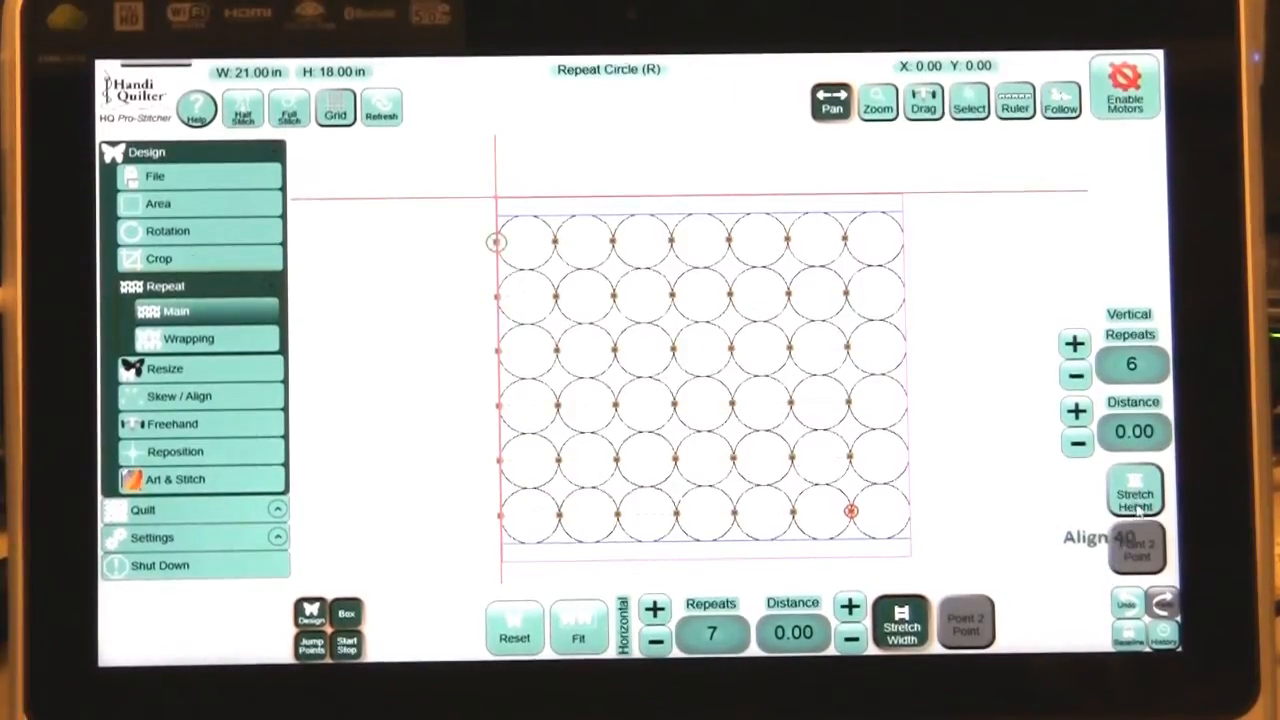
left_click(1134, 490)
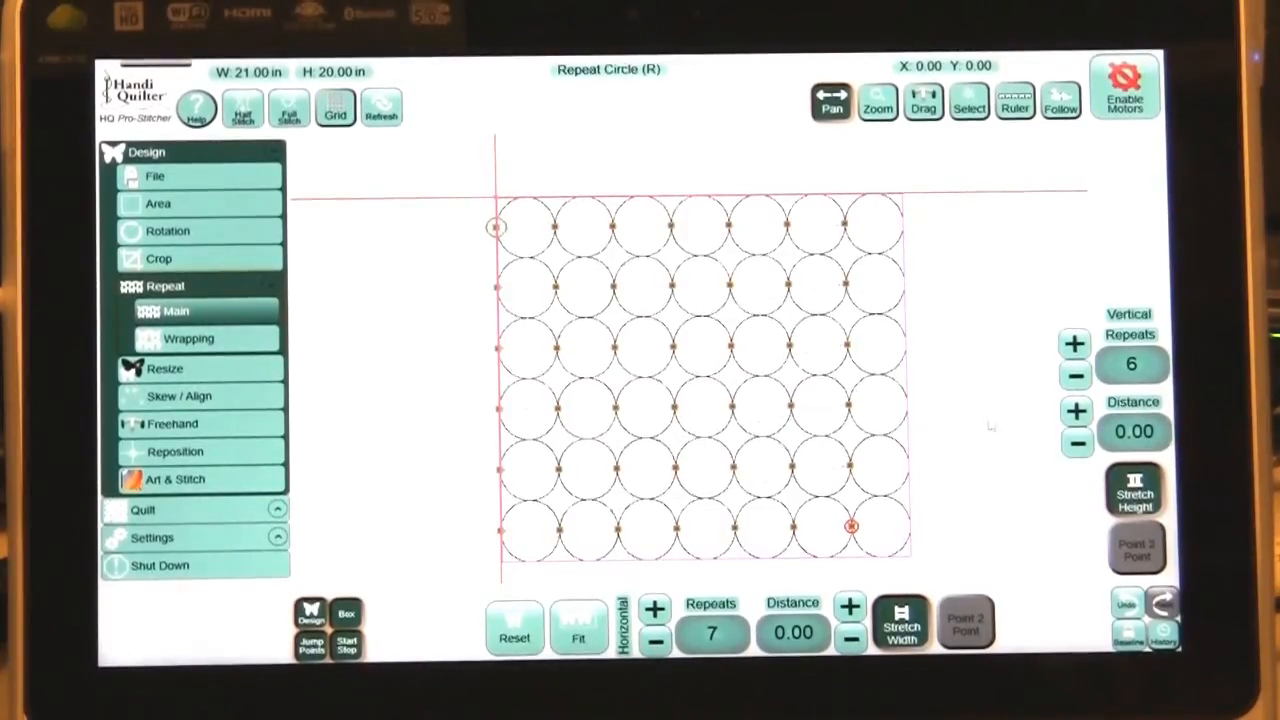
left_click(188, 338)
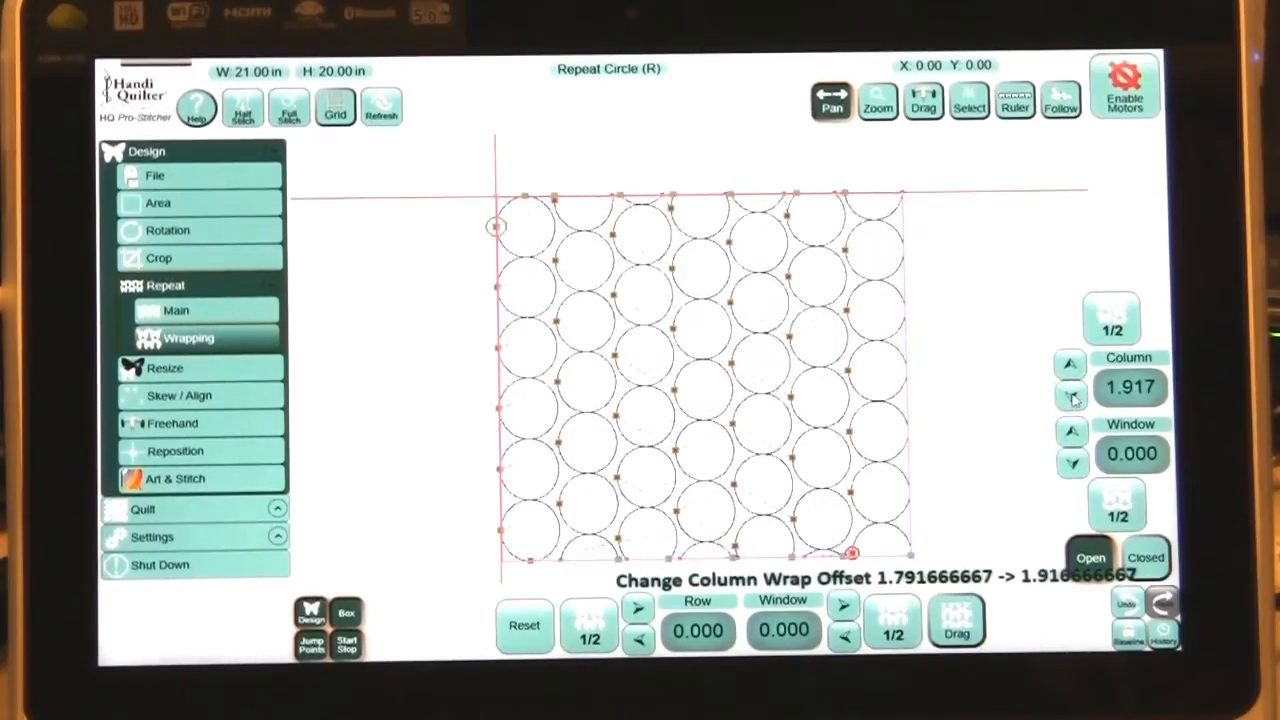
- Lower the column wrap offset to 1.417 to stagger alternate circle columns
left_click(1070, 362)
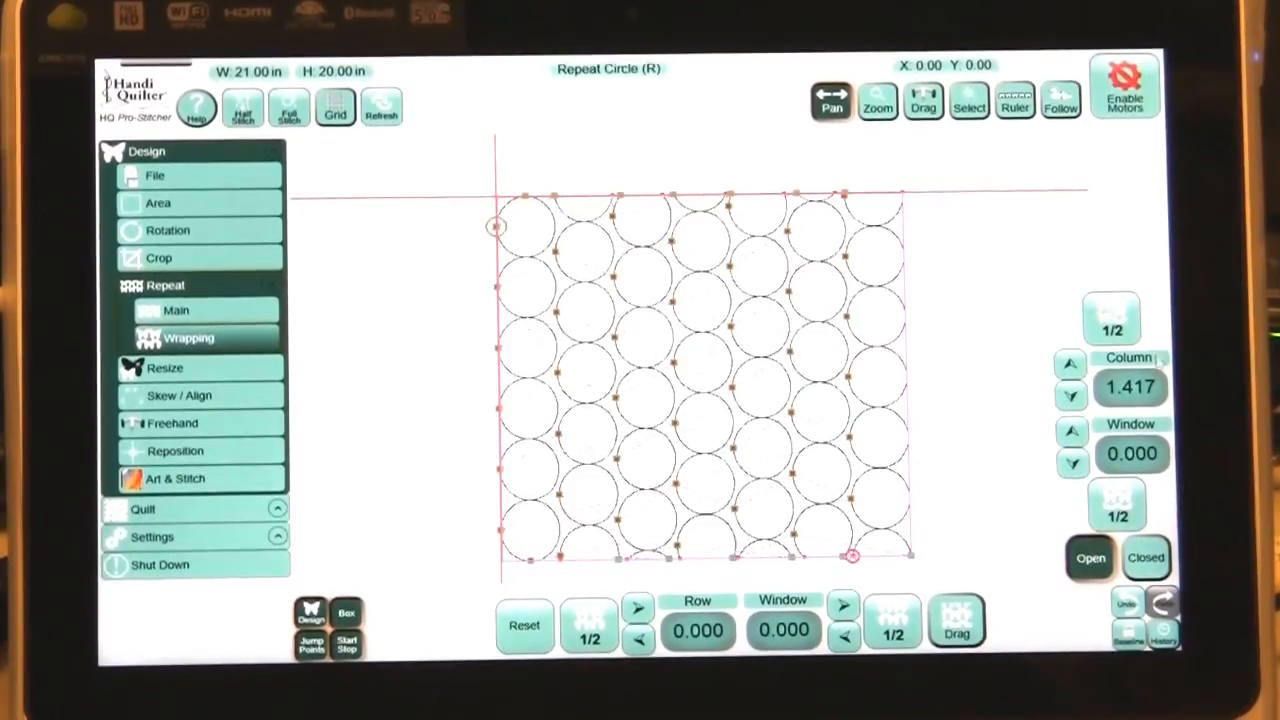
mouse_move(1004, 480)
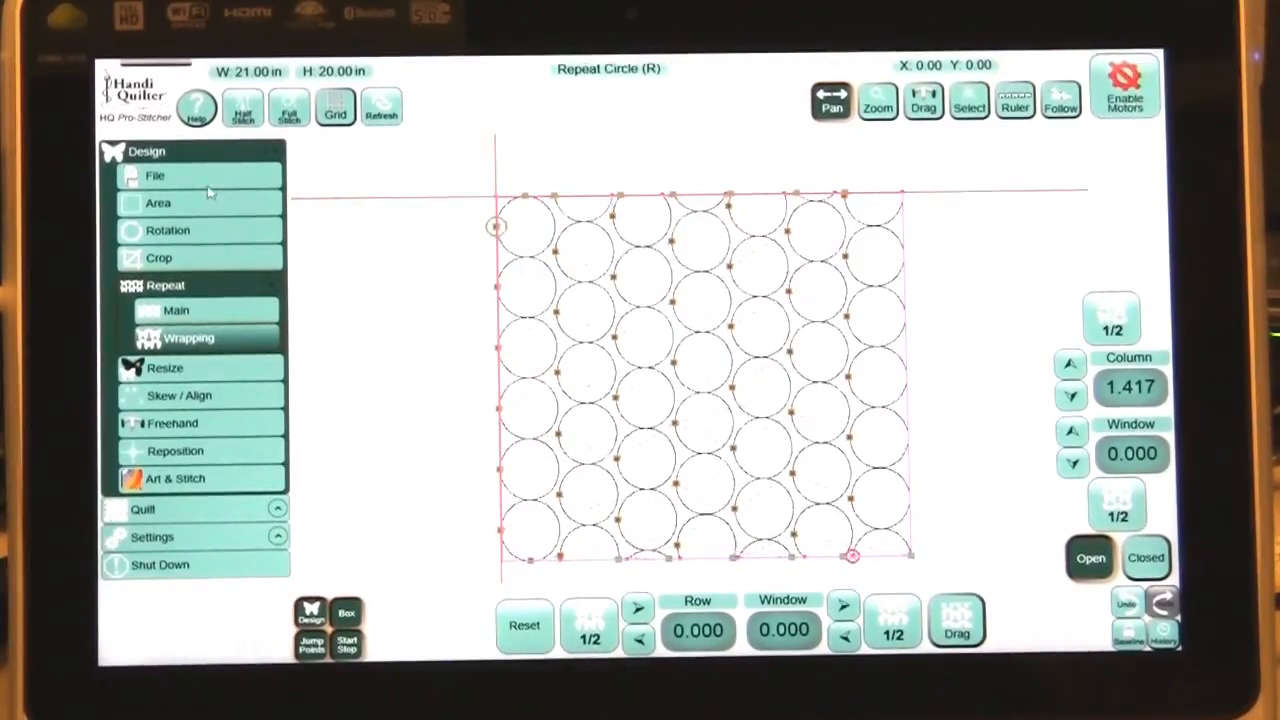
- Load the baptist fan design from the Continuous Line folder, 10.74 by 8.03 inches
left_click(156, 176)
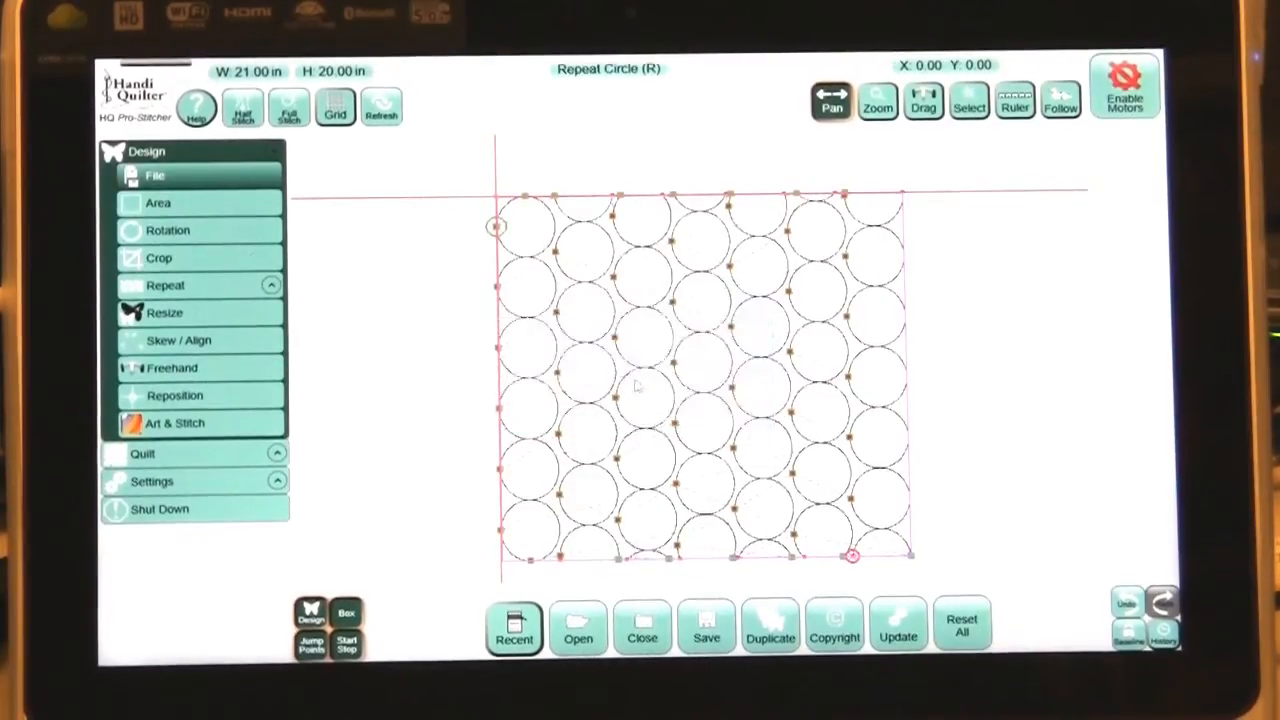
left_click(576, 630)
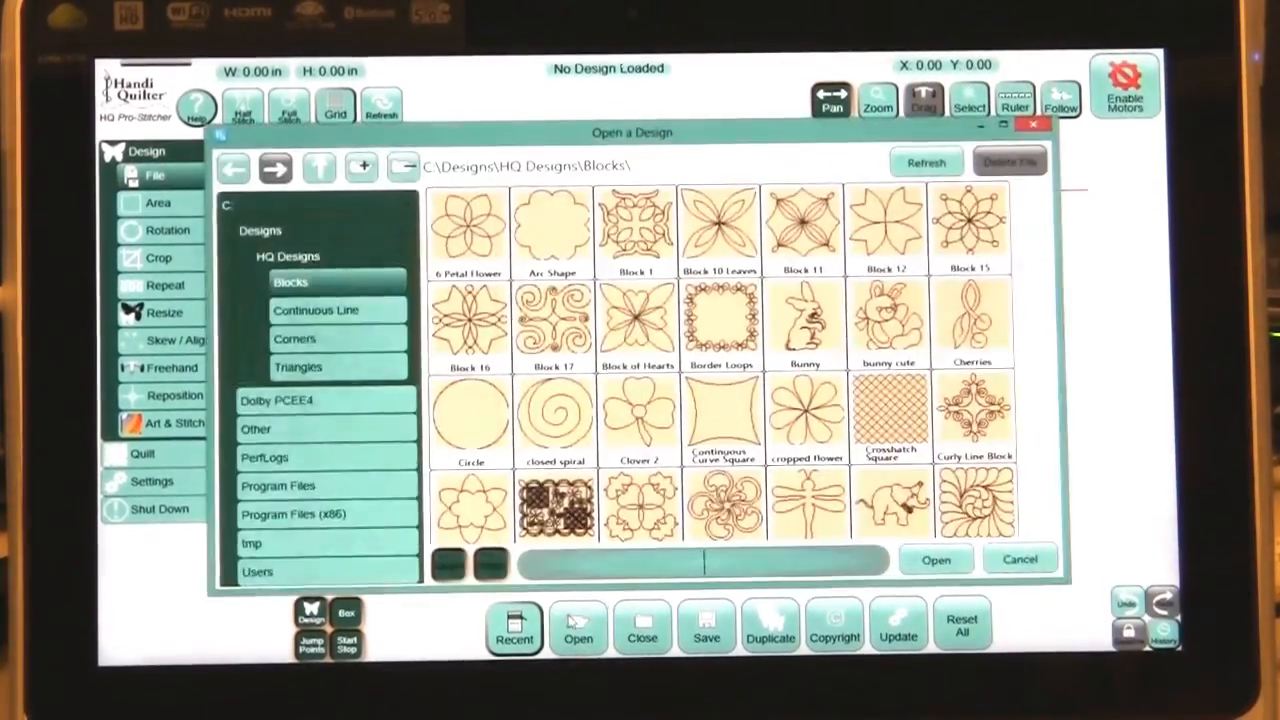
left_click(316, 310)
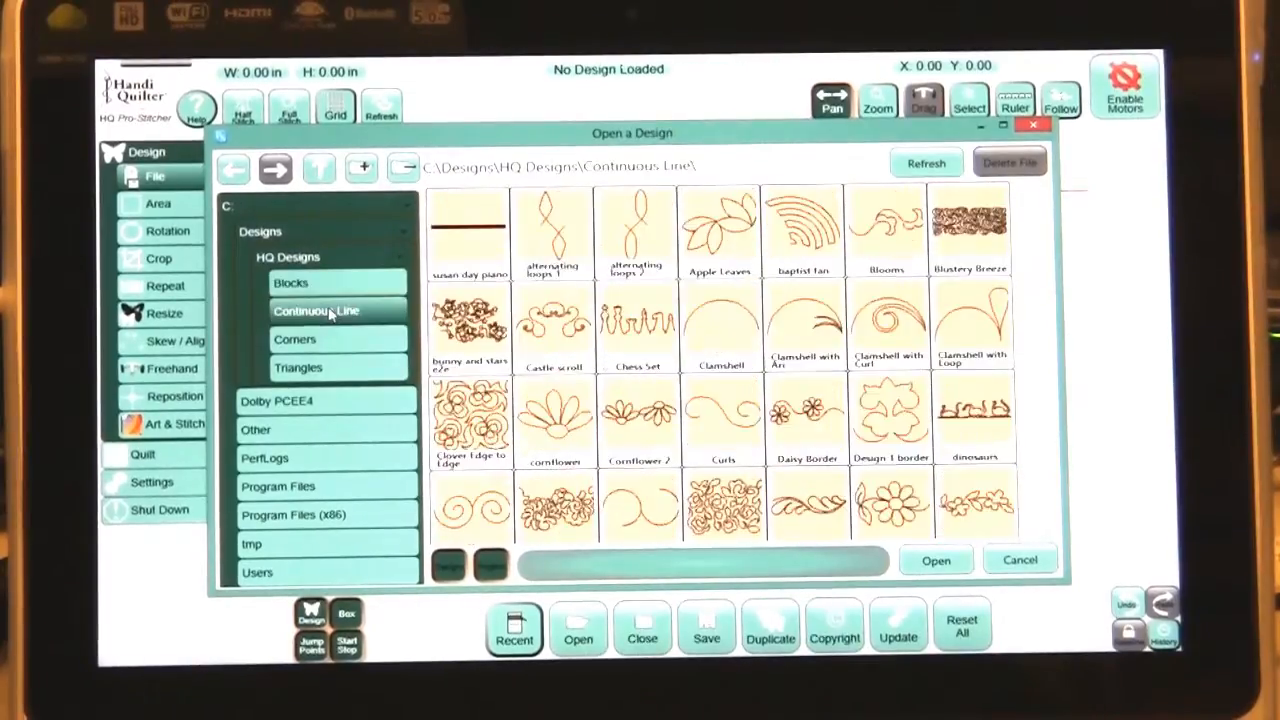
left_click(804, 230)
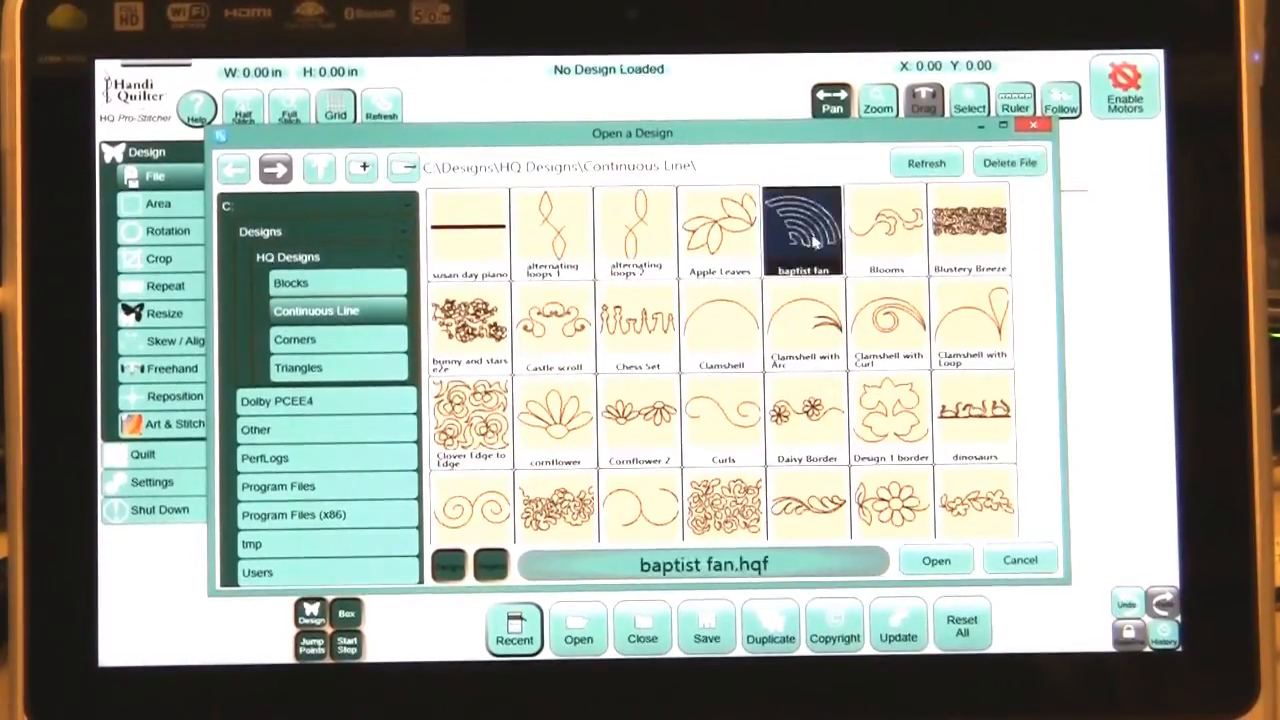
left_click(936, 560)
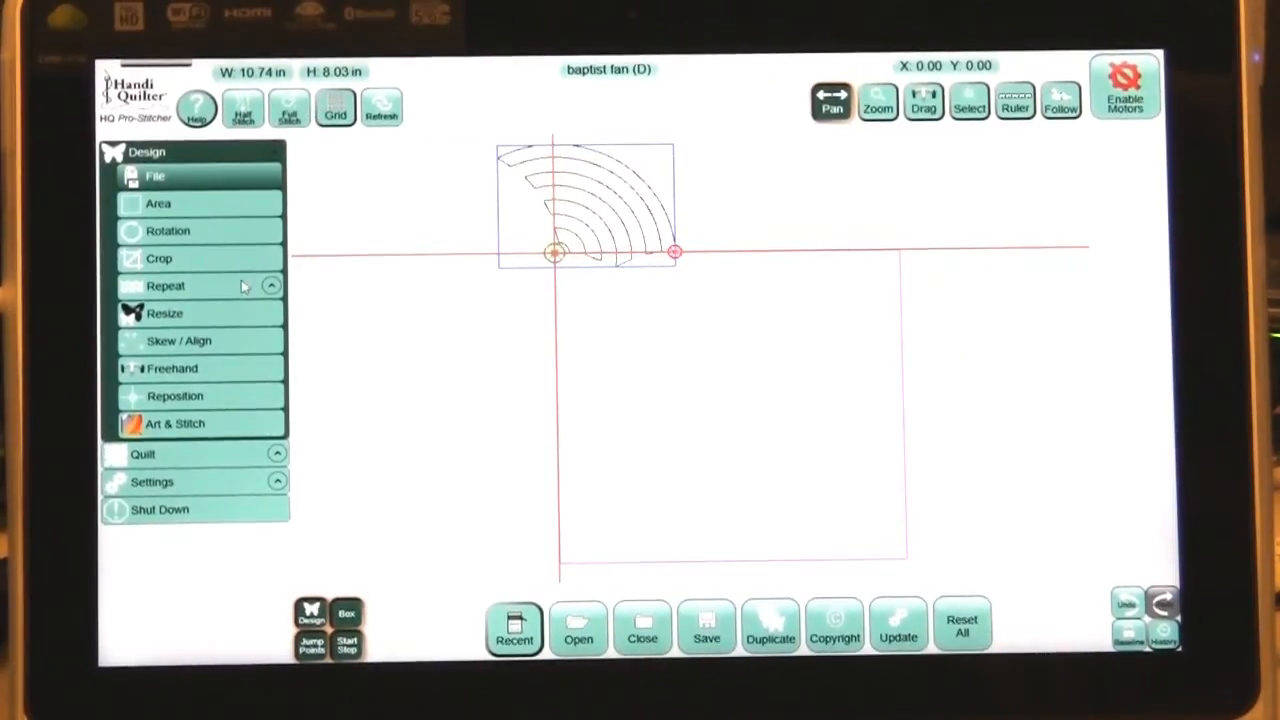
- Resize the baptist fan to 4.00 in wide, keeping proportions for 2.99 in high
left_click(164, 312)
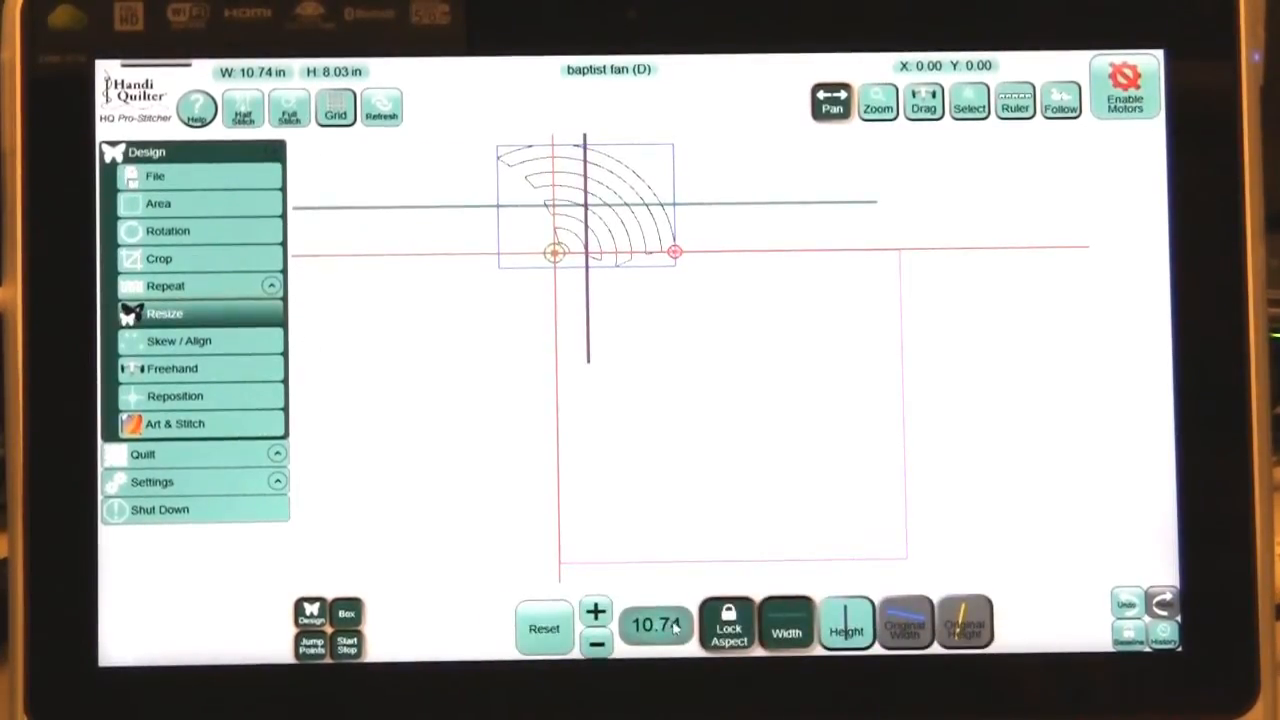
left_click(656, 624)
type("4")
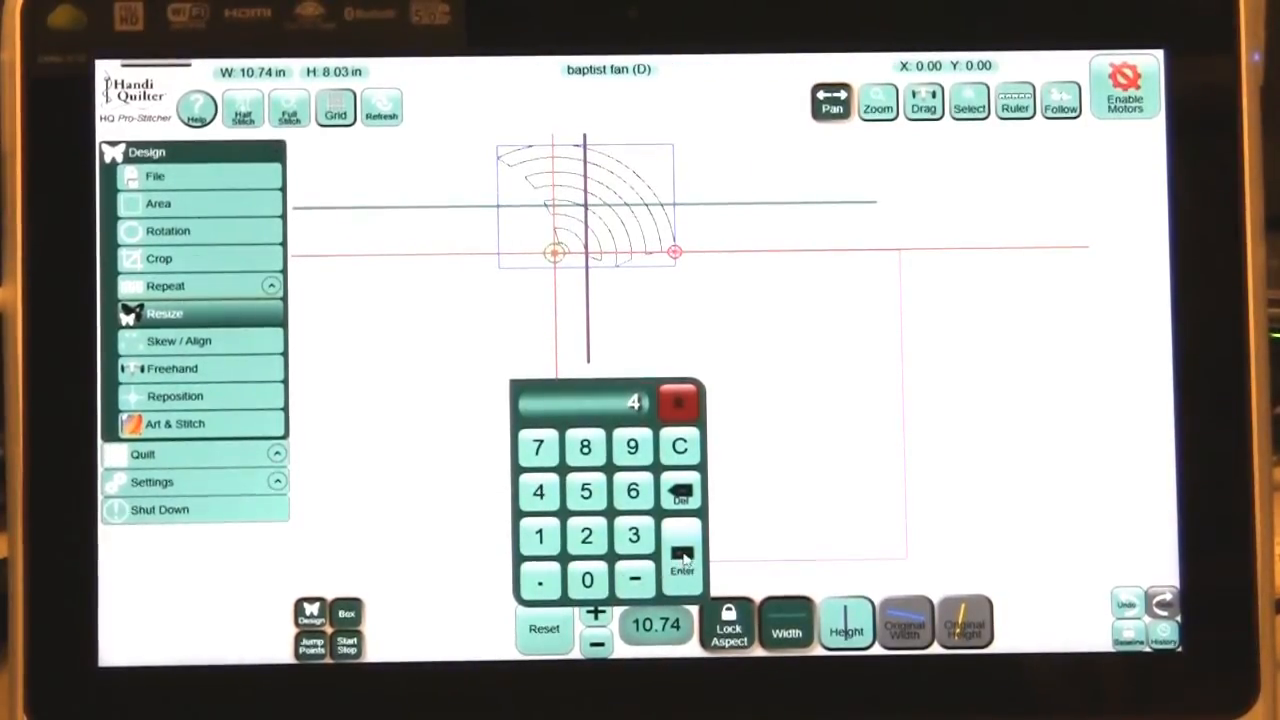
left_click(682, 564)
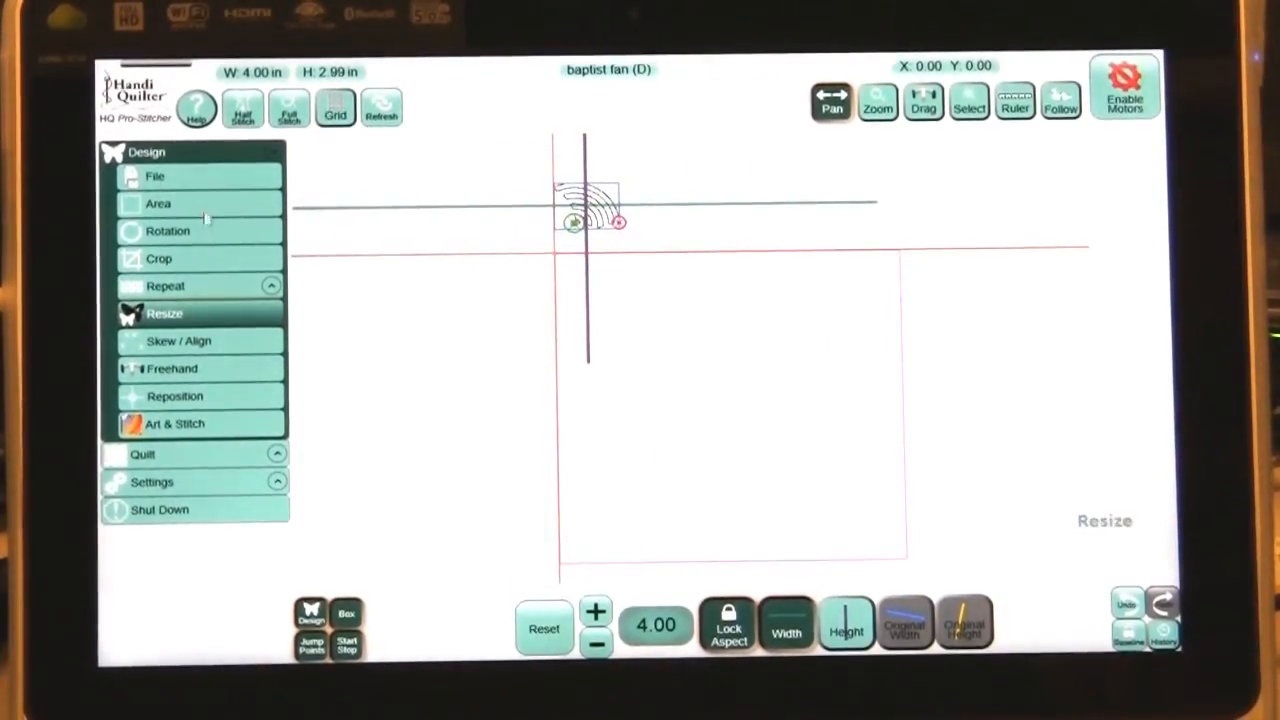
left_click(164, 286)
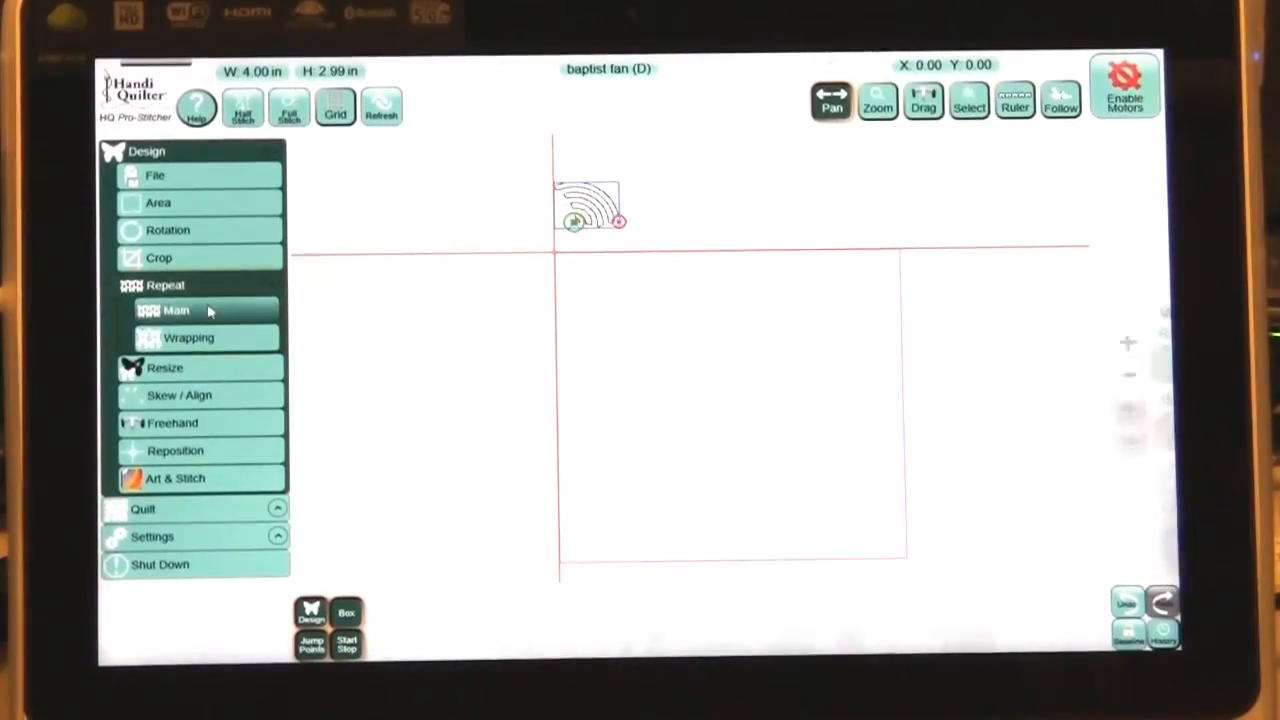
- Turn on horizontal Point 2 Point so repeated fans touch tip to tip
left_click(176, 310)
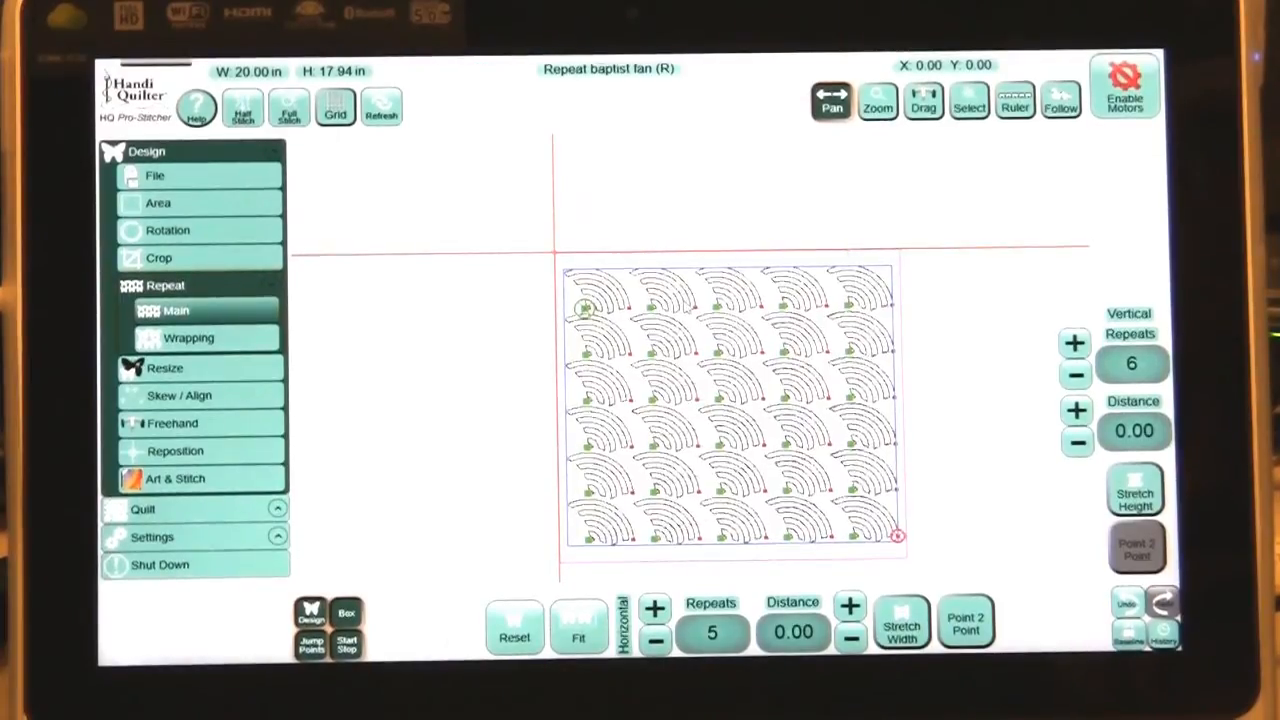
mouse_move(684, 308)
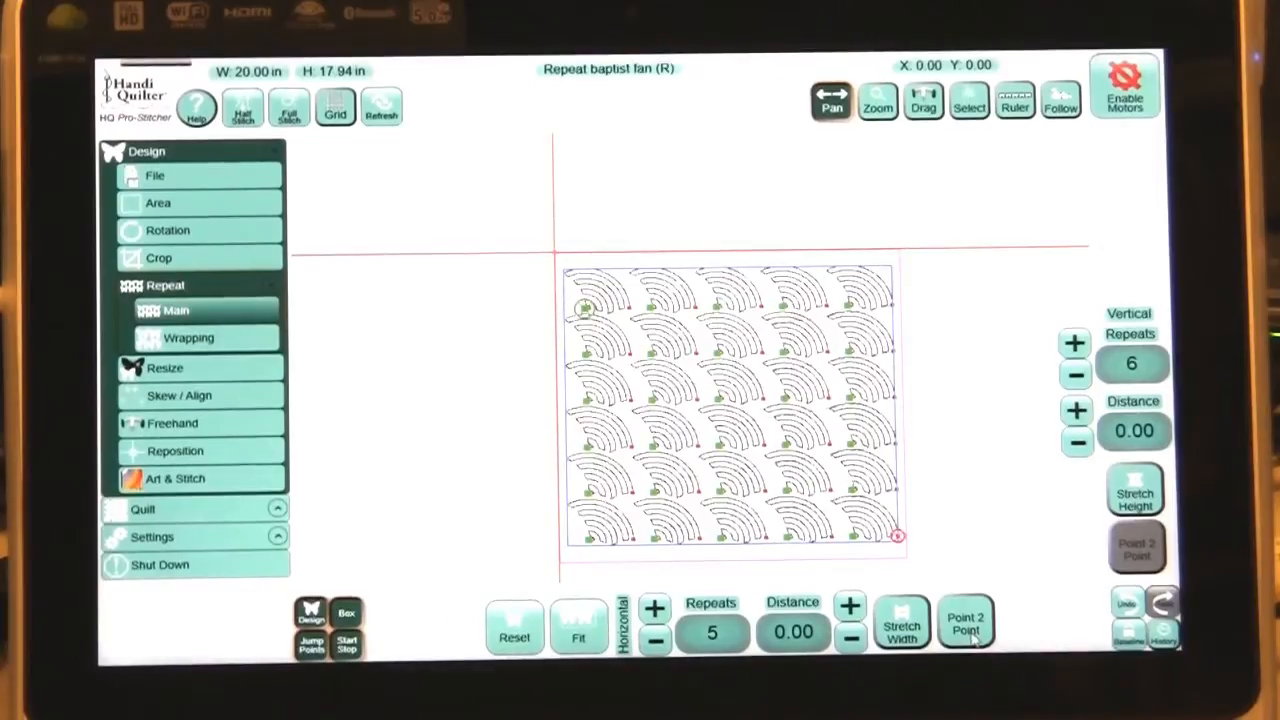
left_click(964, 624)
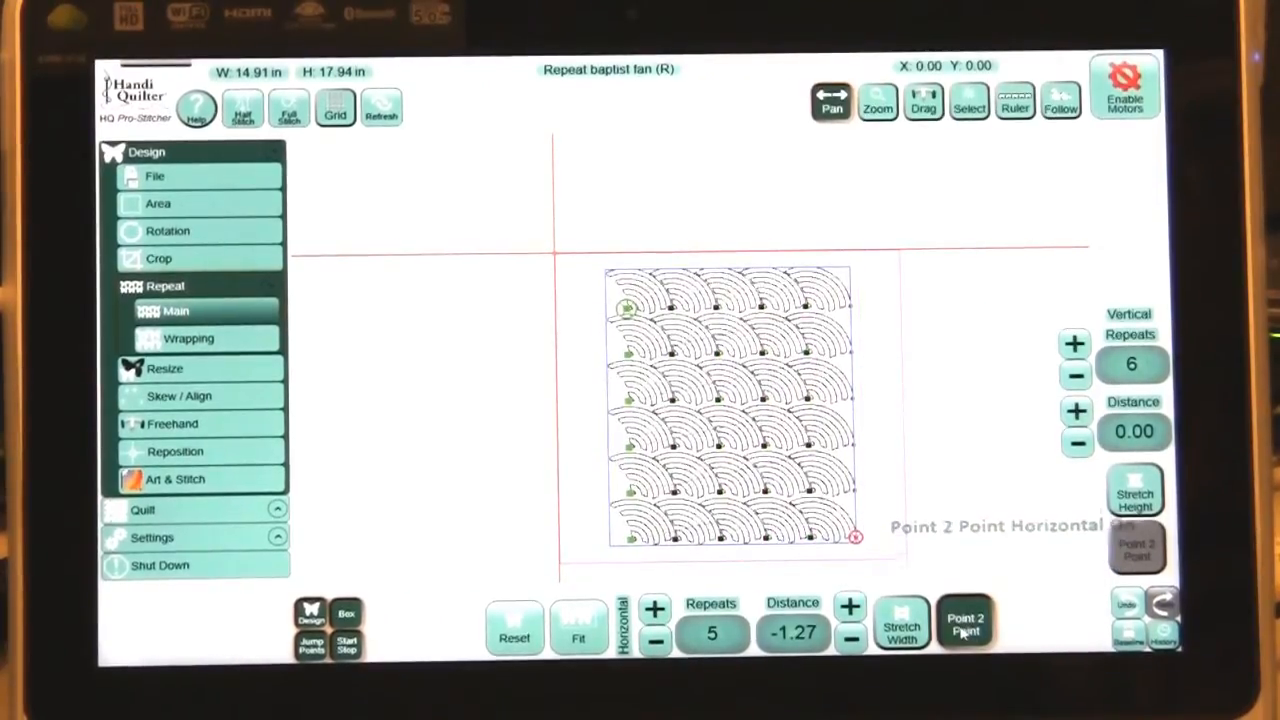
left_click(964, 624)
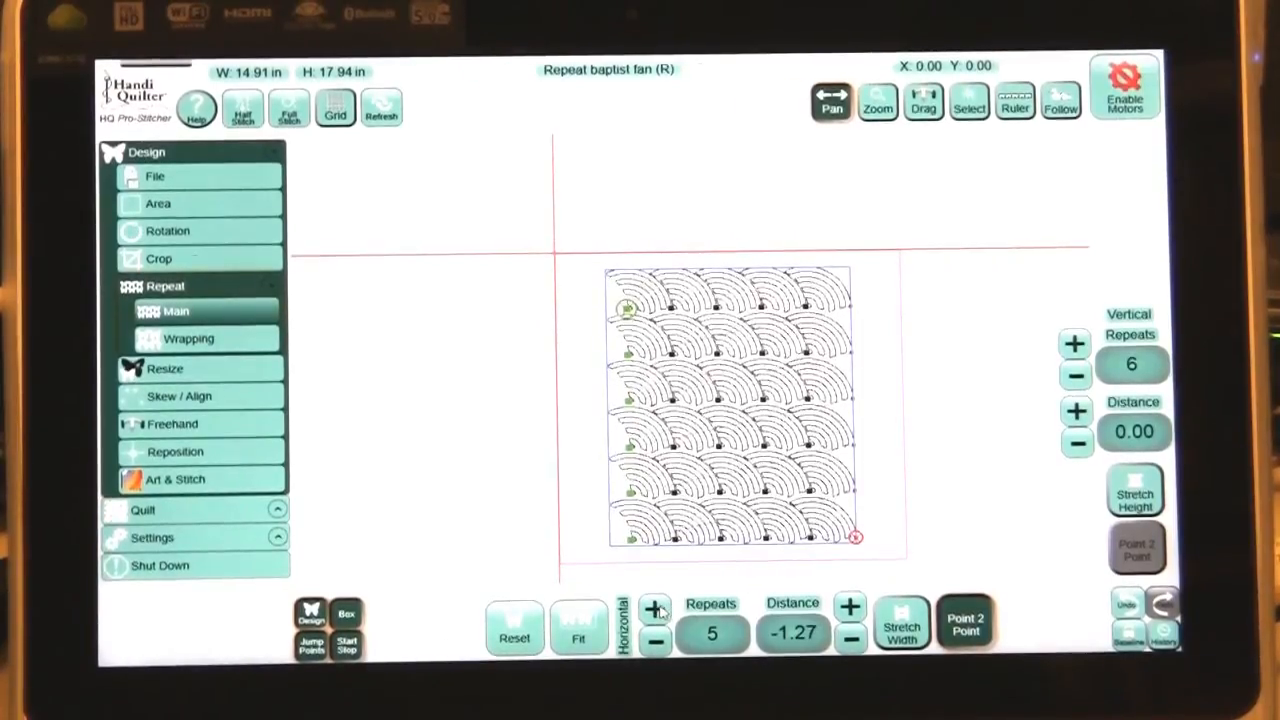
- Raise the repeat to 9 fans across and 7 rows down, spanning about 25.83 by 20.93 in
left_click(656, 608)
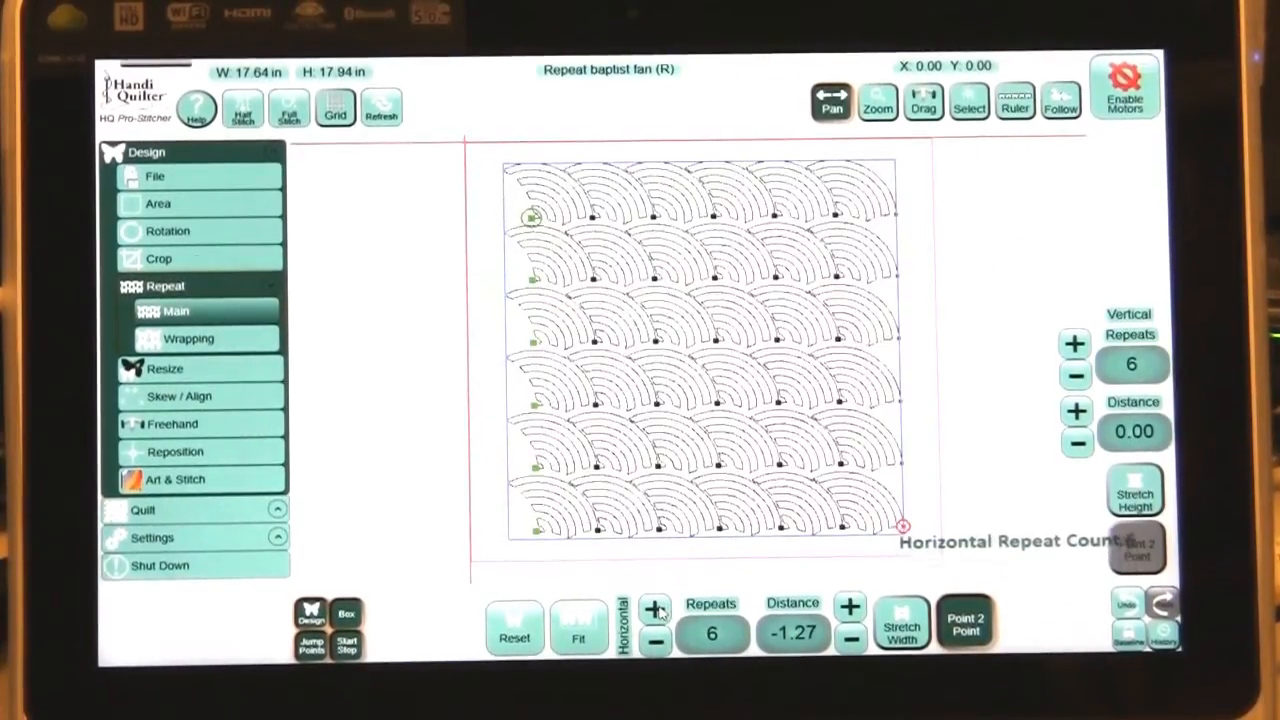
left_click(654, 608)
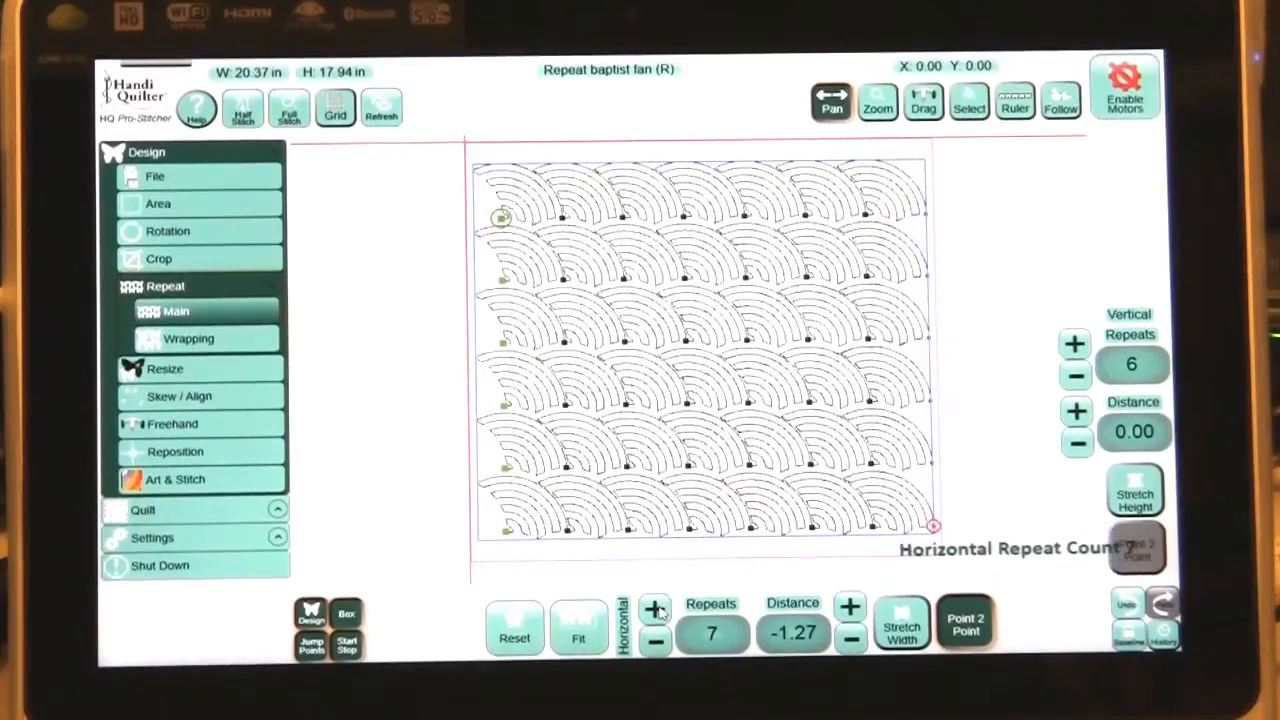
left_click(654, 608)
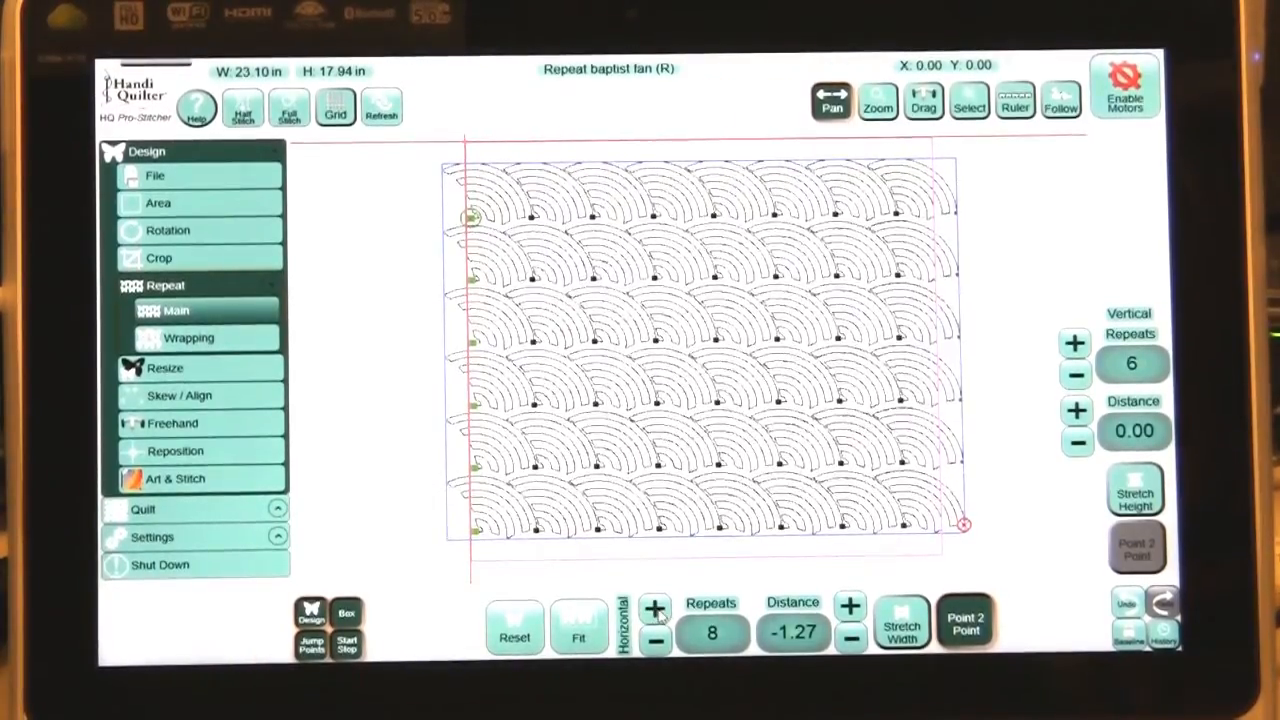
left_click(656, 608)
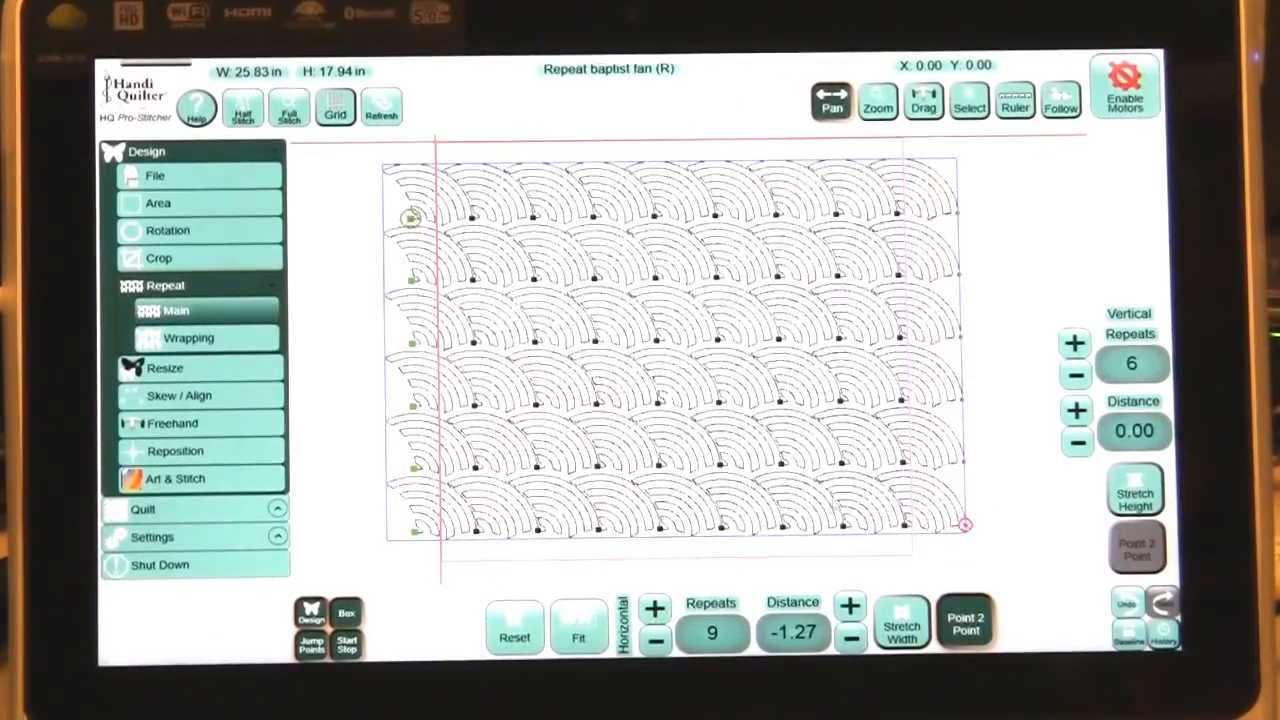
left_click(1076, 344)
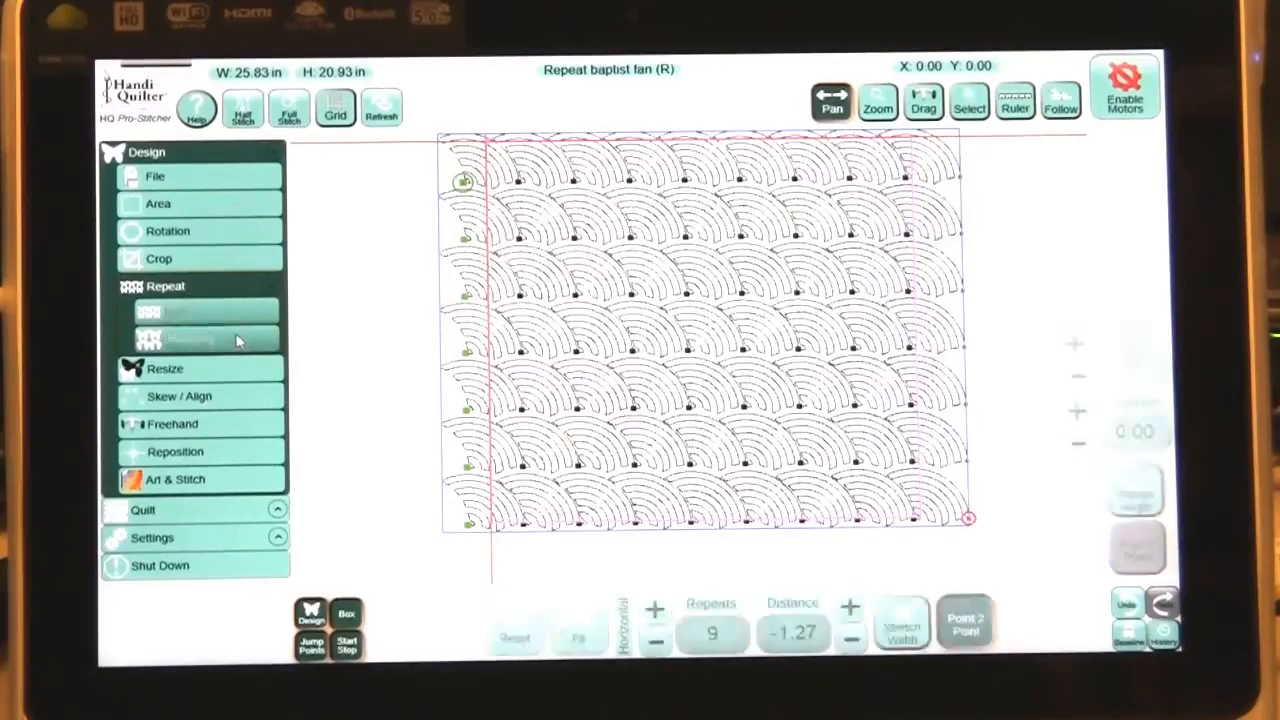
- Wrap the repeat with a 1.125 row window offset and 0.250 column window offset
left_click(204, 338)
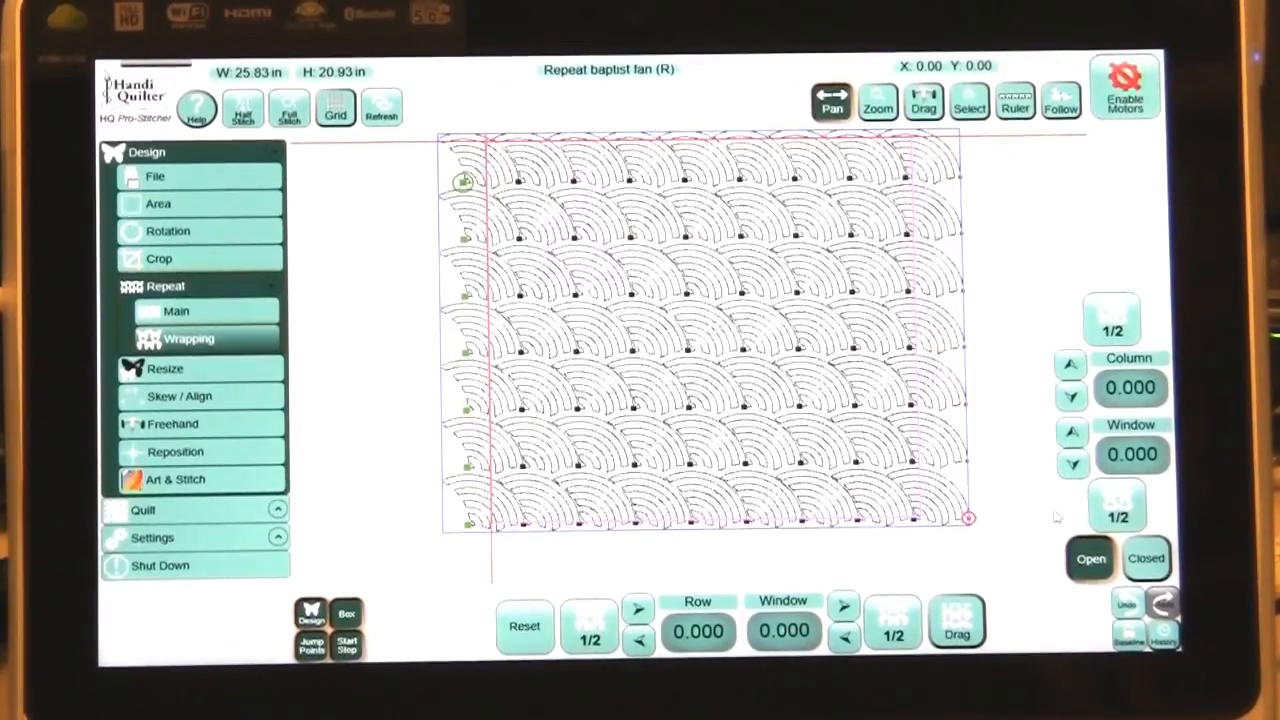
left_click(844, 610)
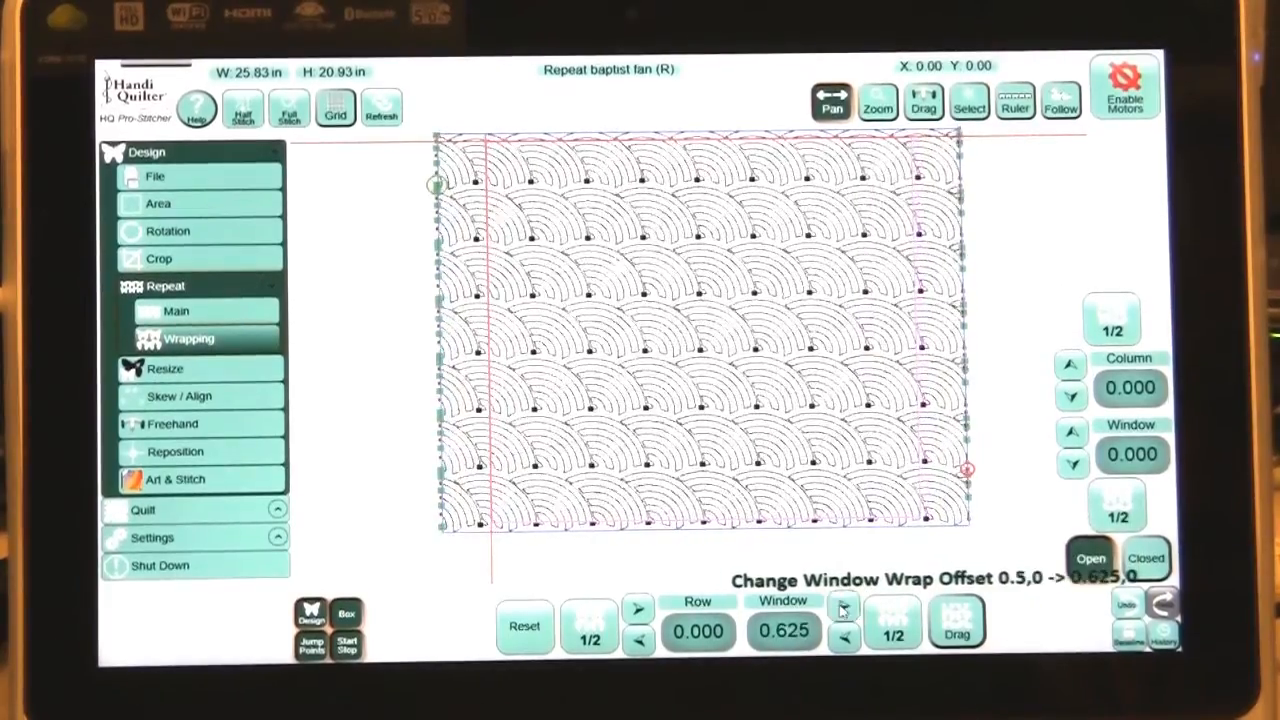
left_click(844, 608)
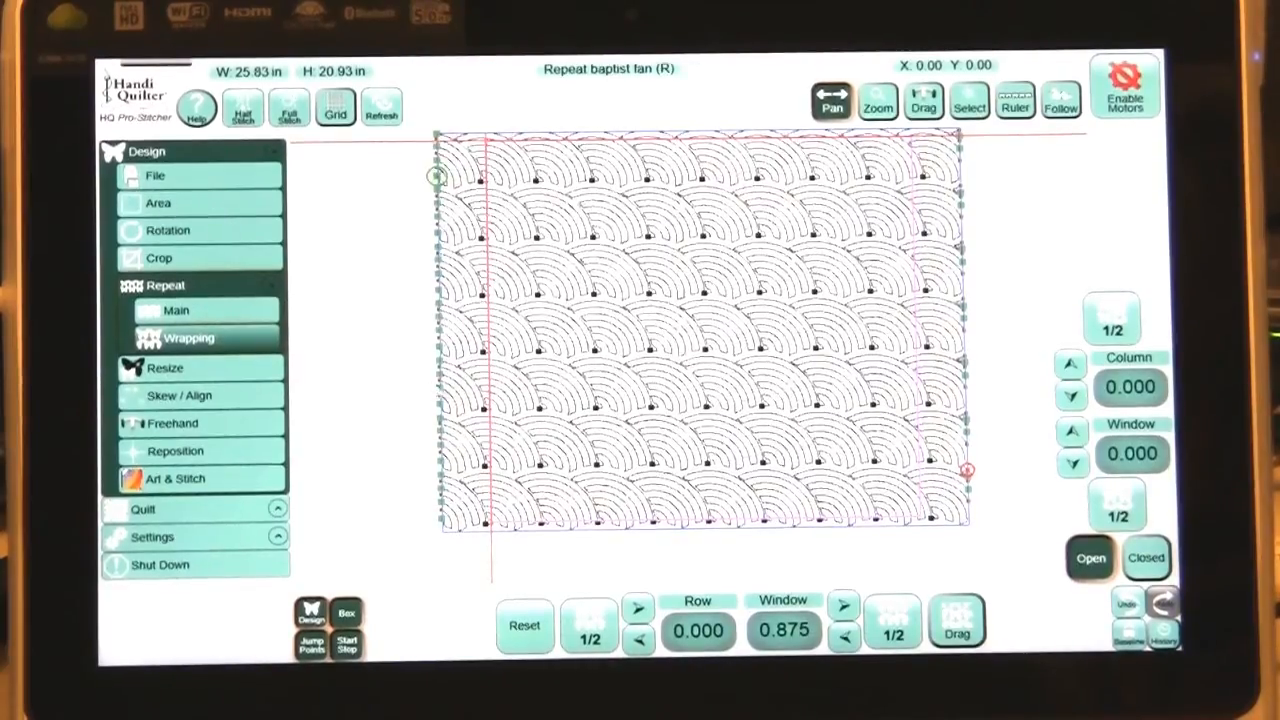
left_click(844, 608)
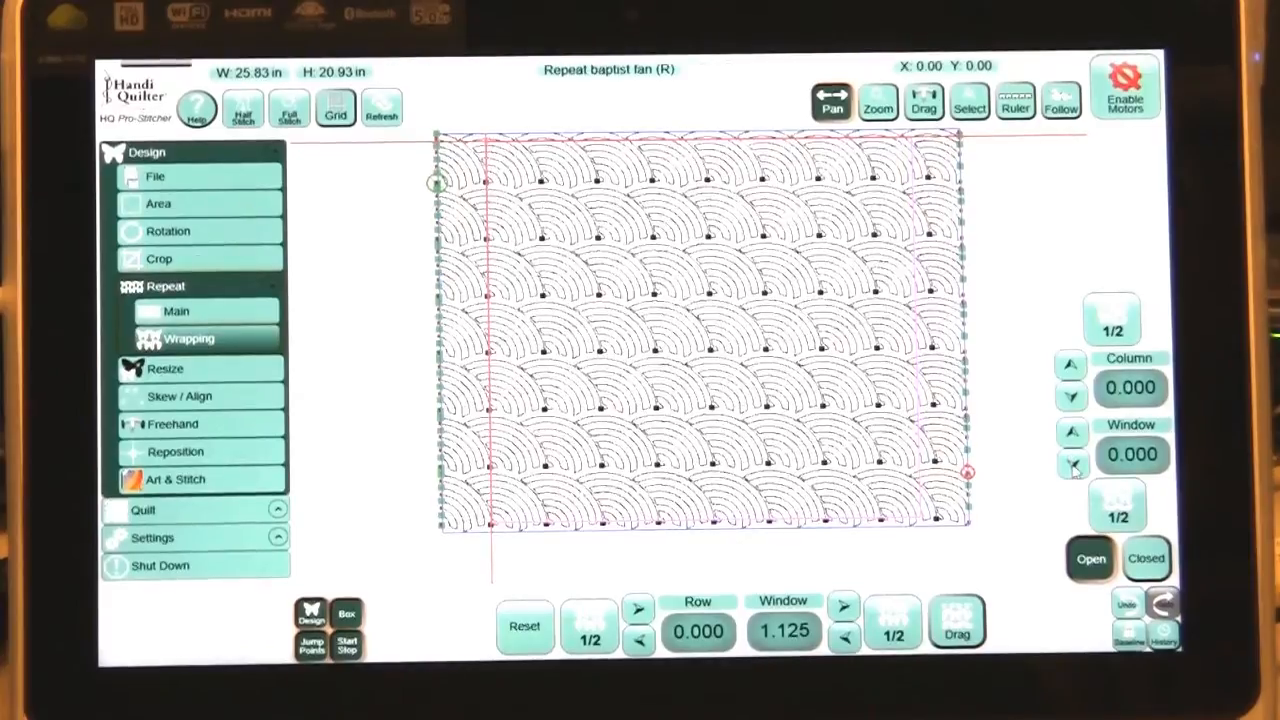
left_click(1072, 468)
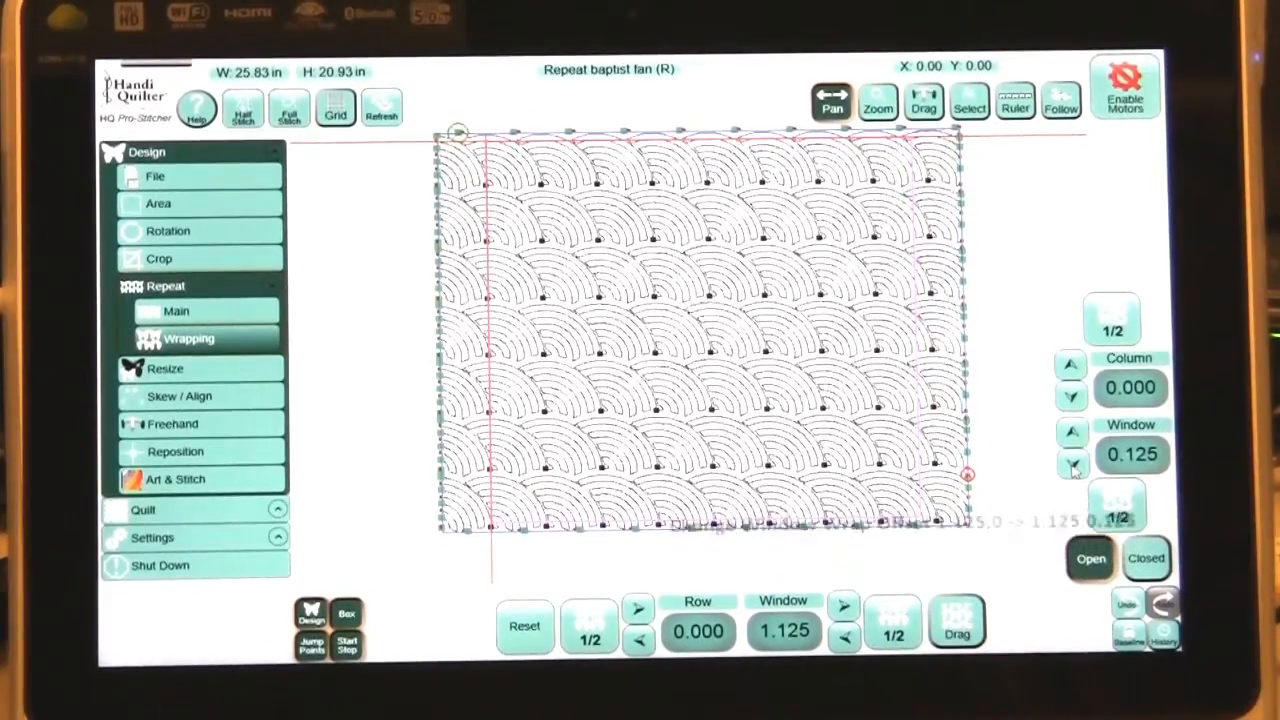
left_click(1072, 432)
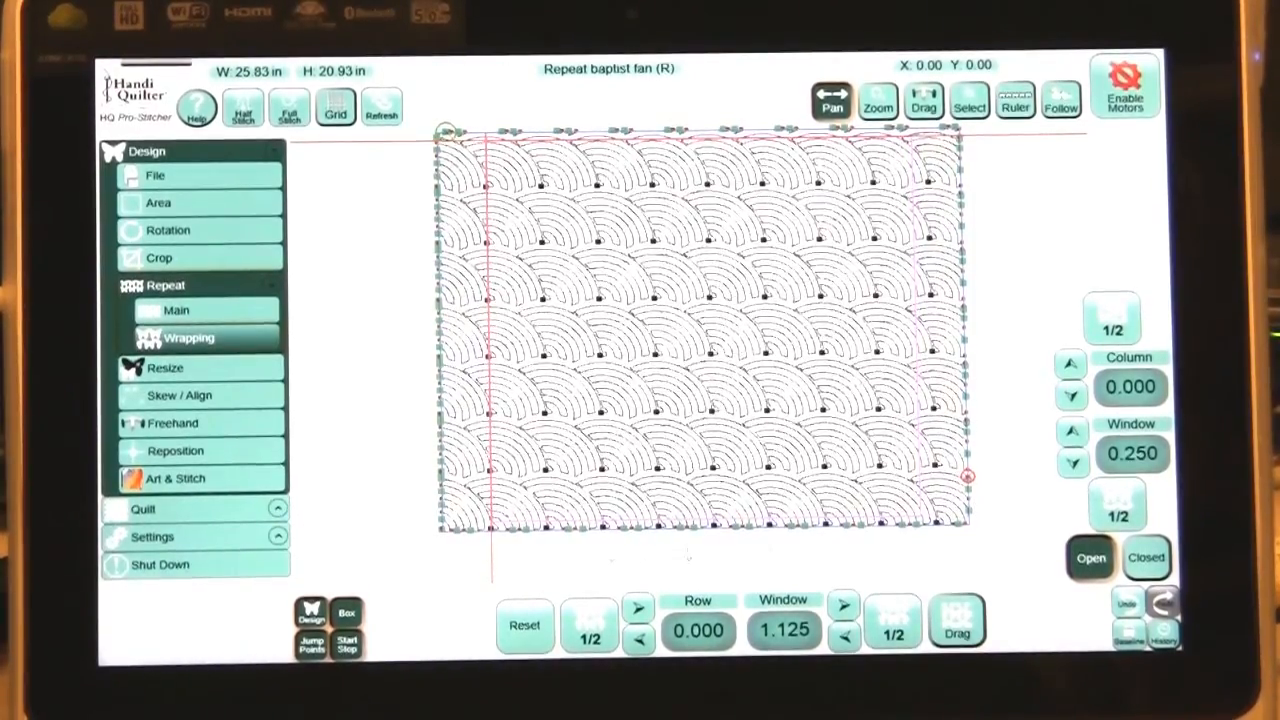
- Switch the wrapping mode from Open to Closed, keeping the 1.125 and 0.250 offsets
left_click(1146, 556)
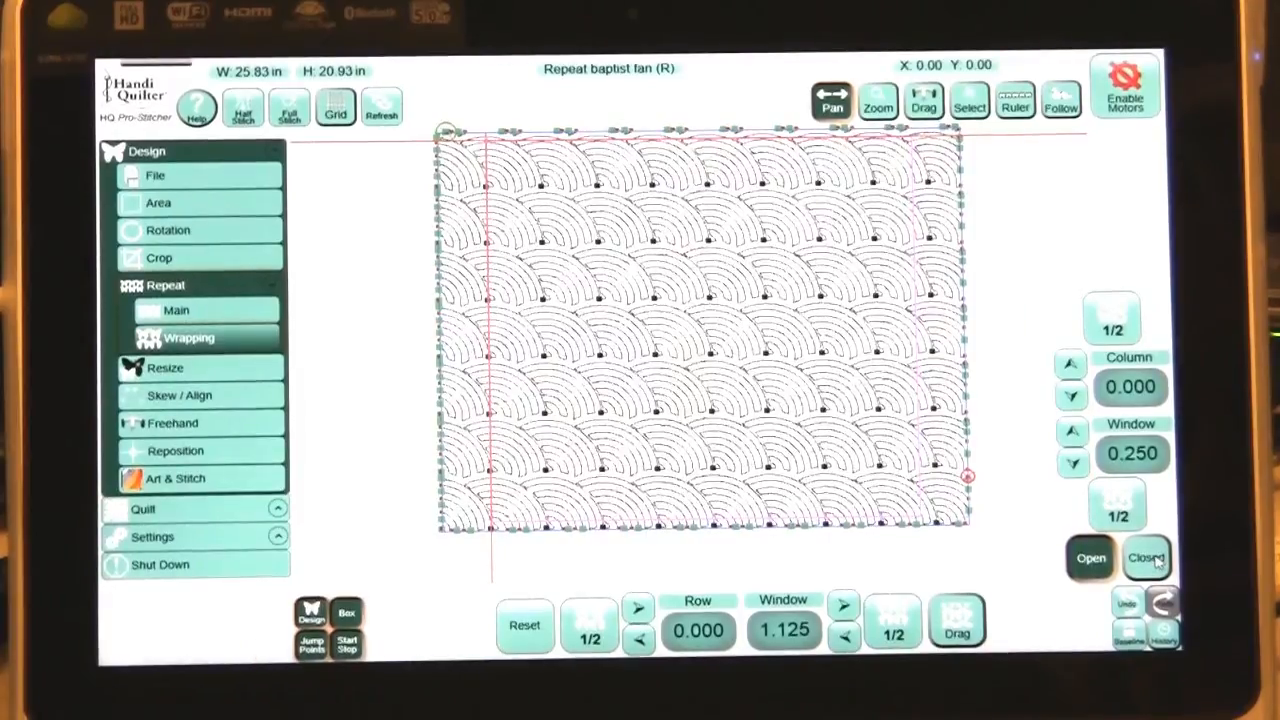
left_click(1146, 558)
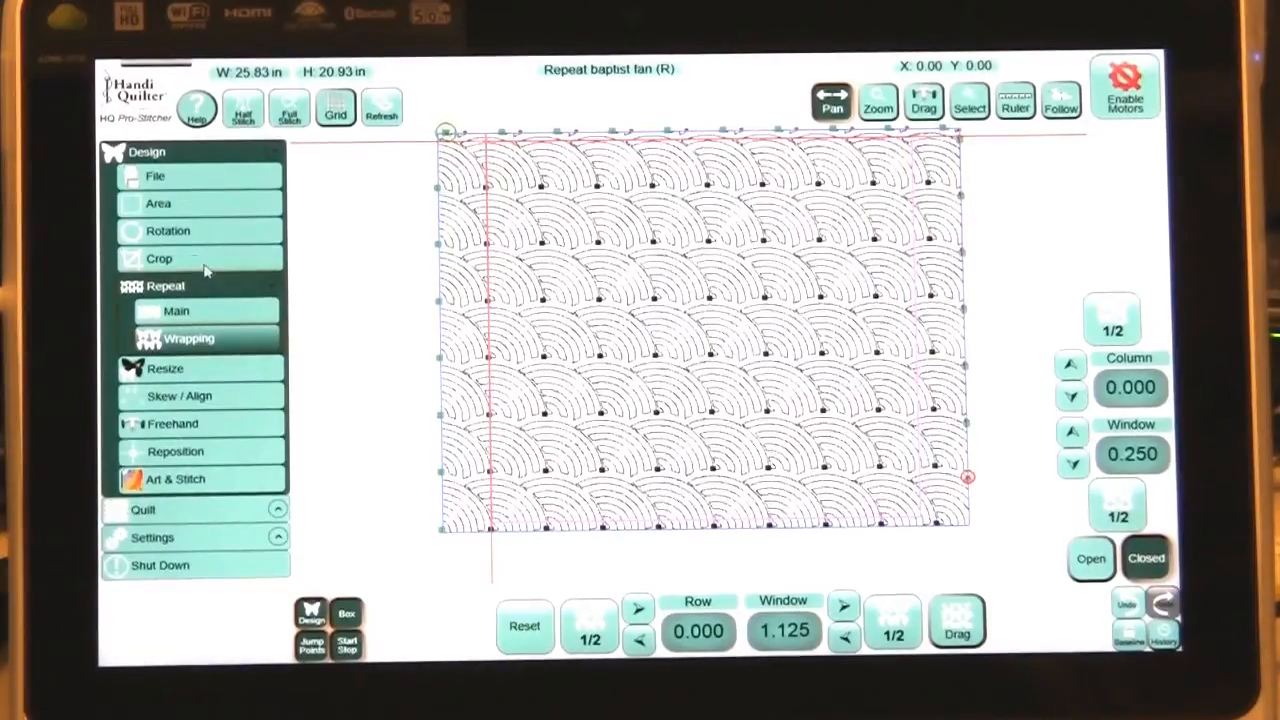
- Crop the fan pattern with a closed boundary, removing stitching outside the quilt area
left_click(160, 258)
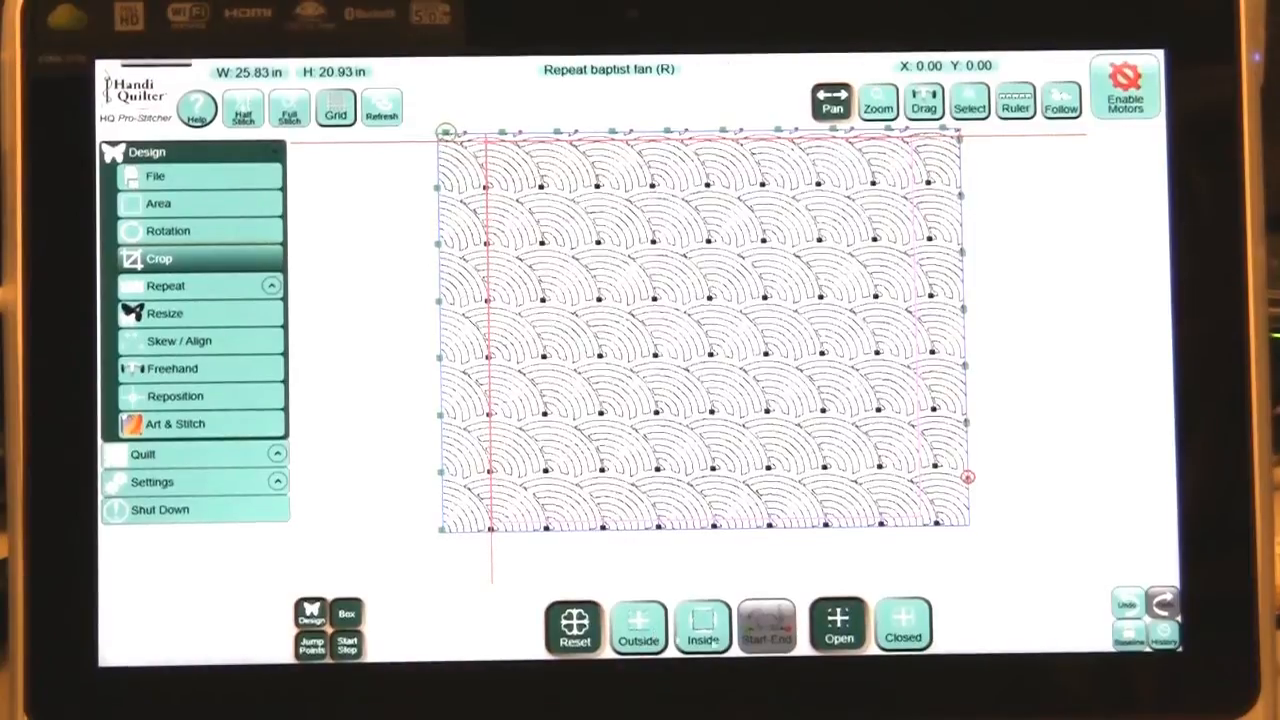
left_click(902, 624)
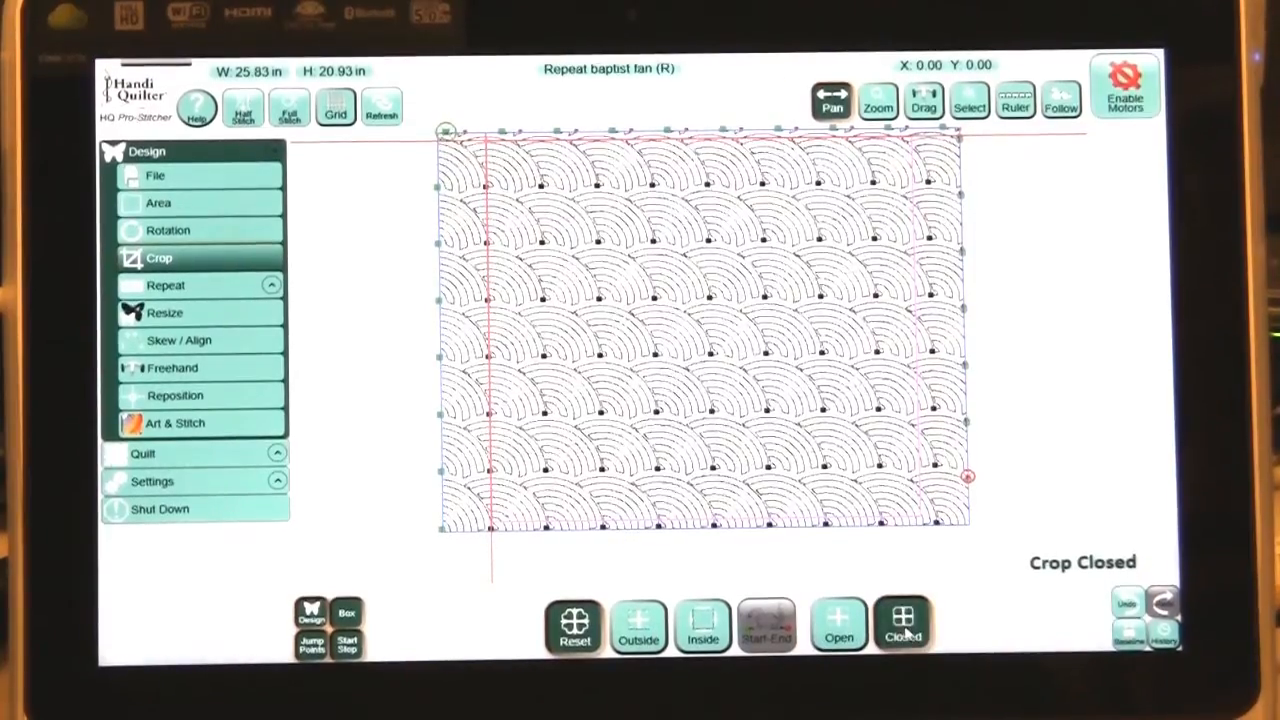
left_click(638, 624)
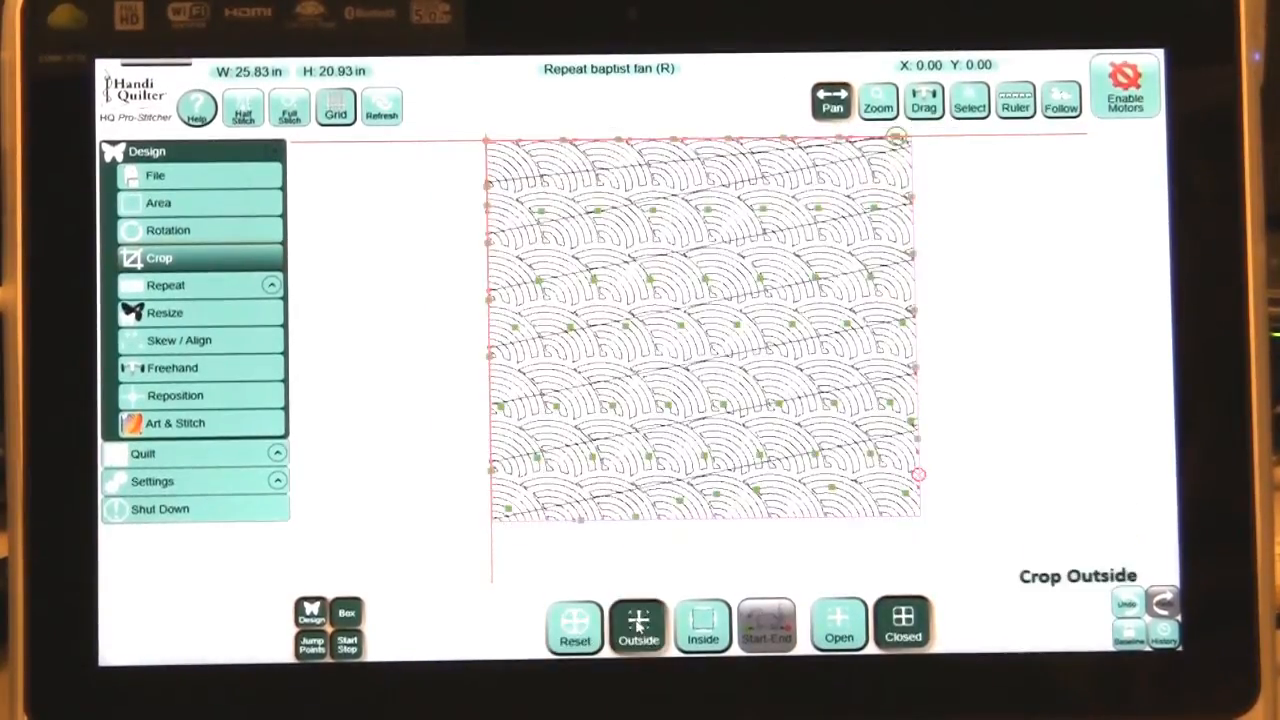